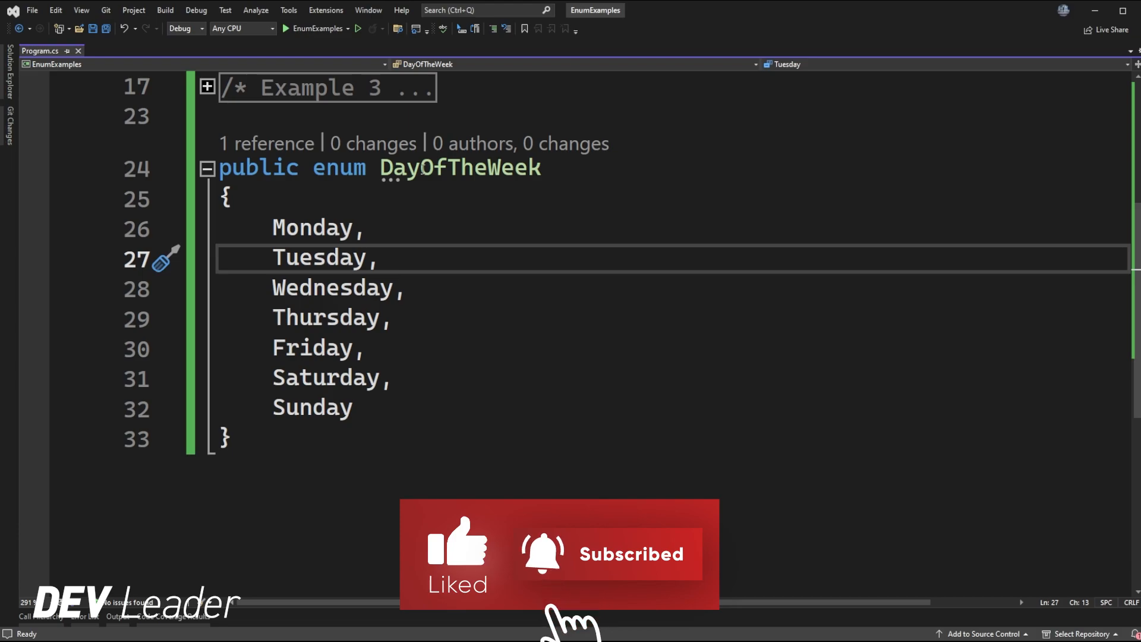
Give Monday = 0 through Sunday = 6 explicit values on each DayOfTheWeek member and align them
double_click(459, 168)
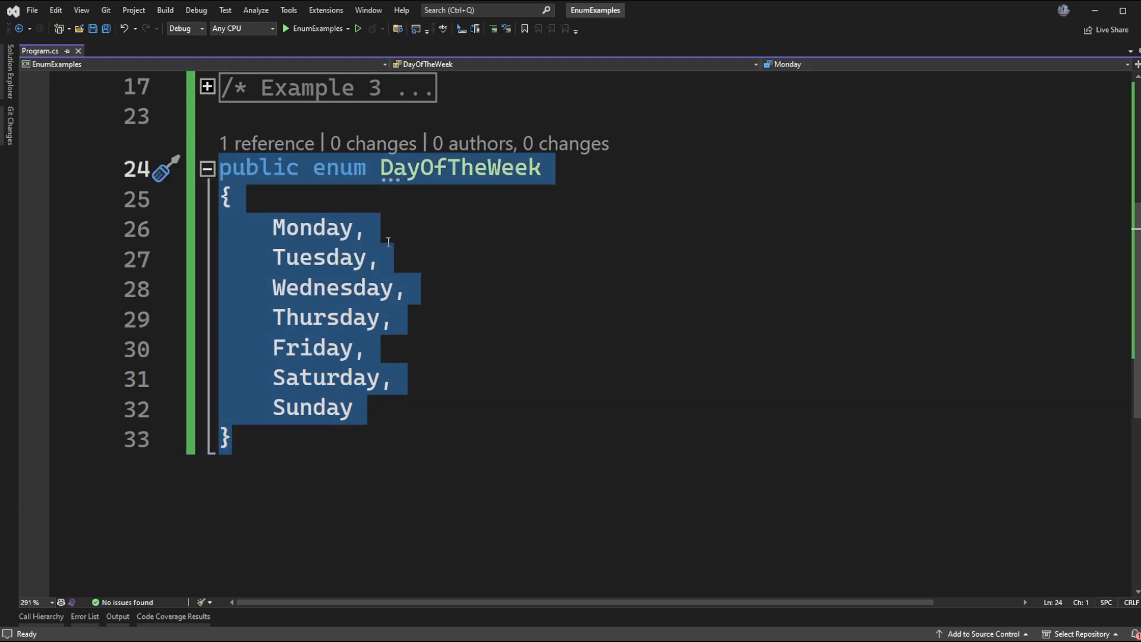
mouse_move(416, 408)
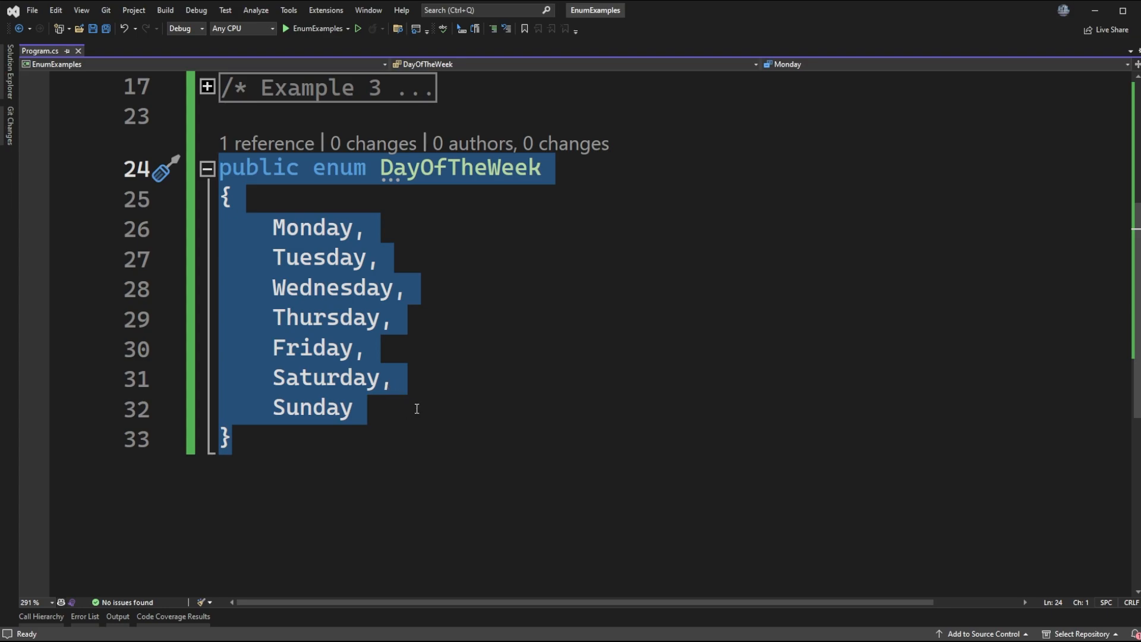
mouse_move(352, 239)
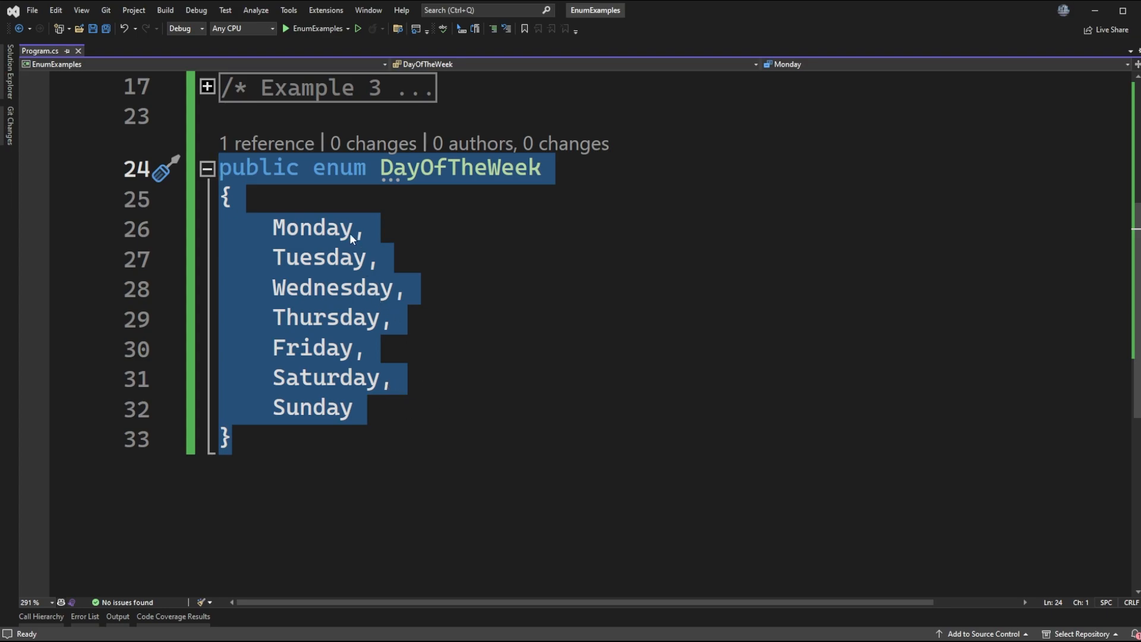
mouse_move(381, 353)
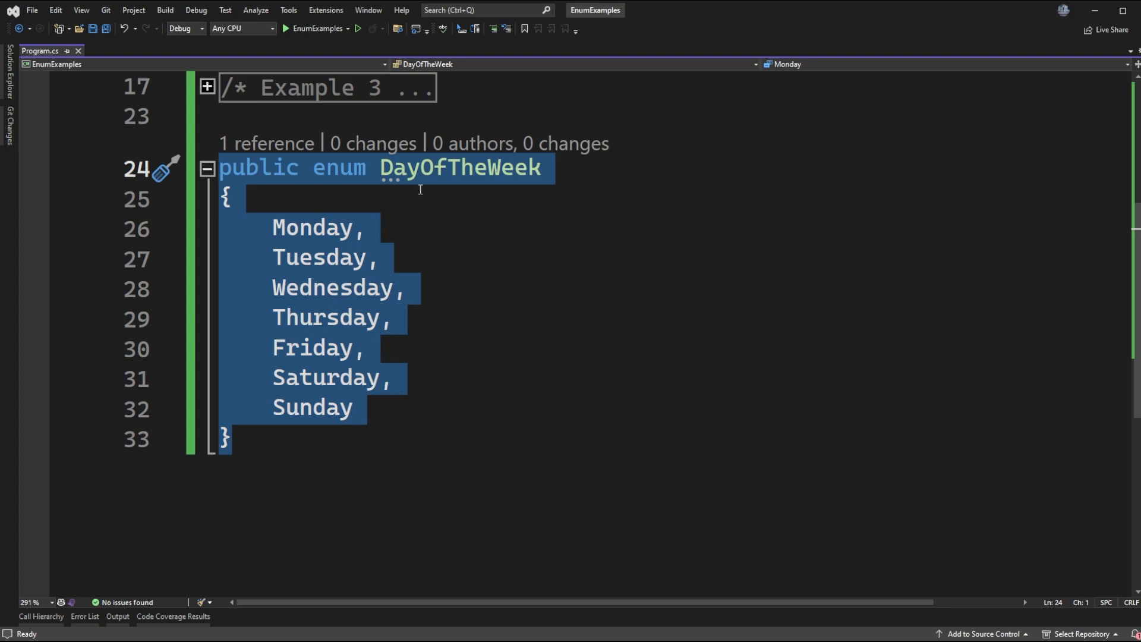
click(430, 228)
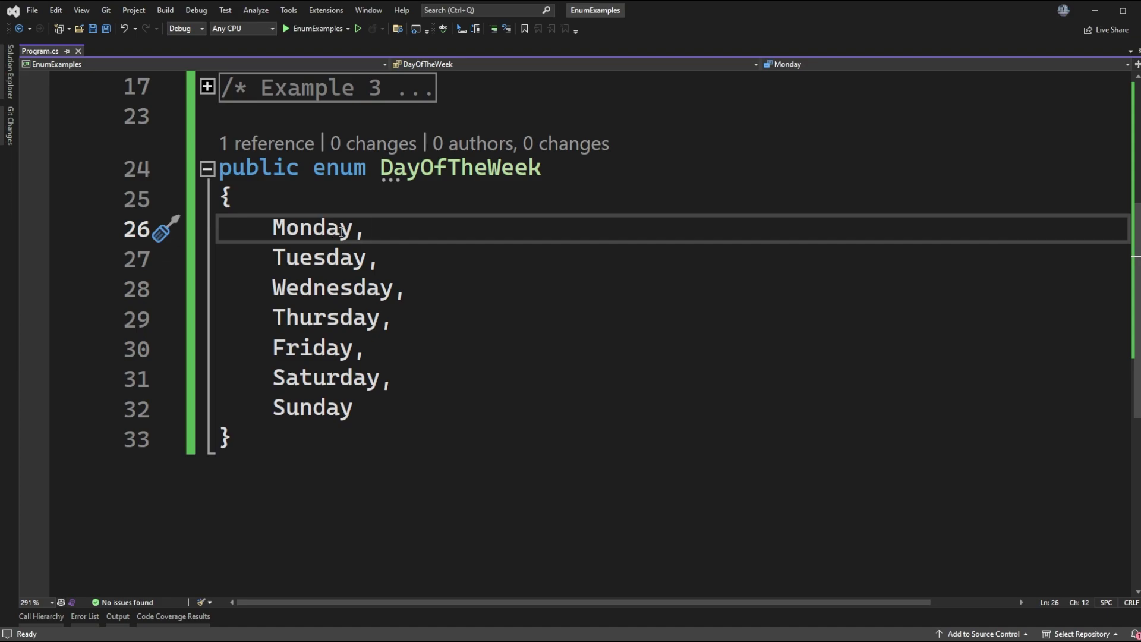
double_click(311, 229)
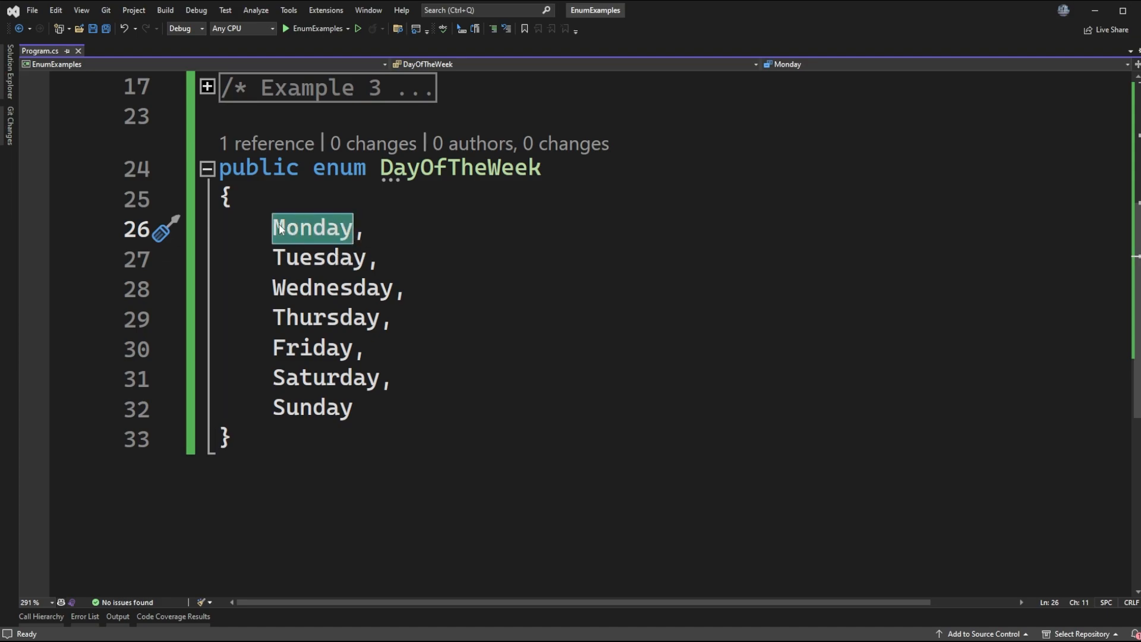
mouse_move(328, 242)
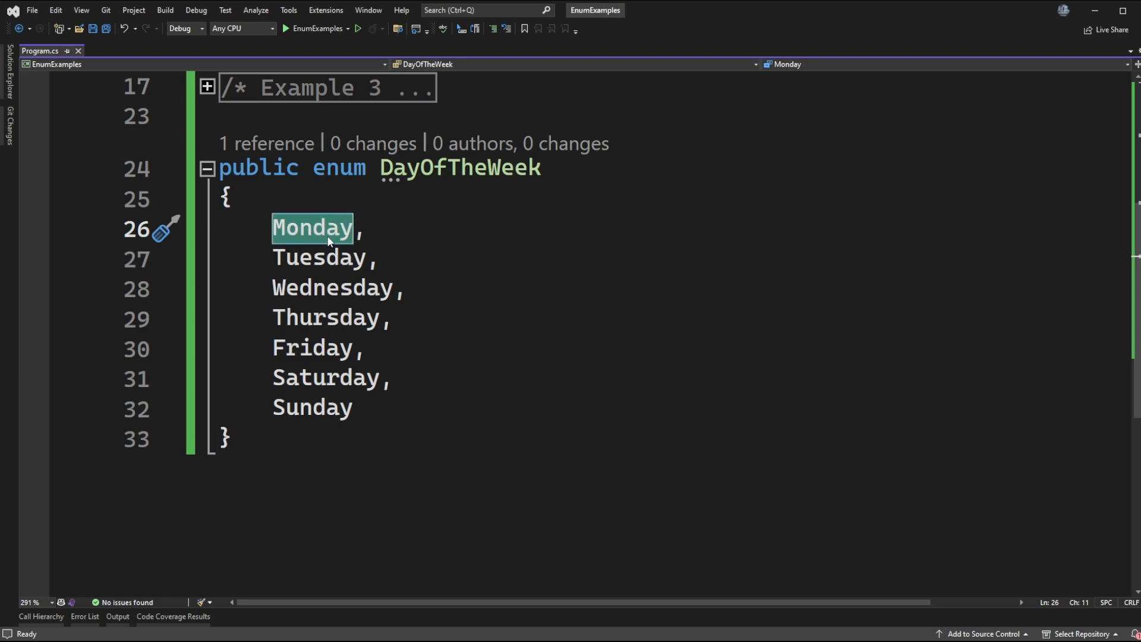
mouse_move(418, 243)
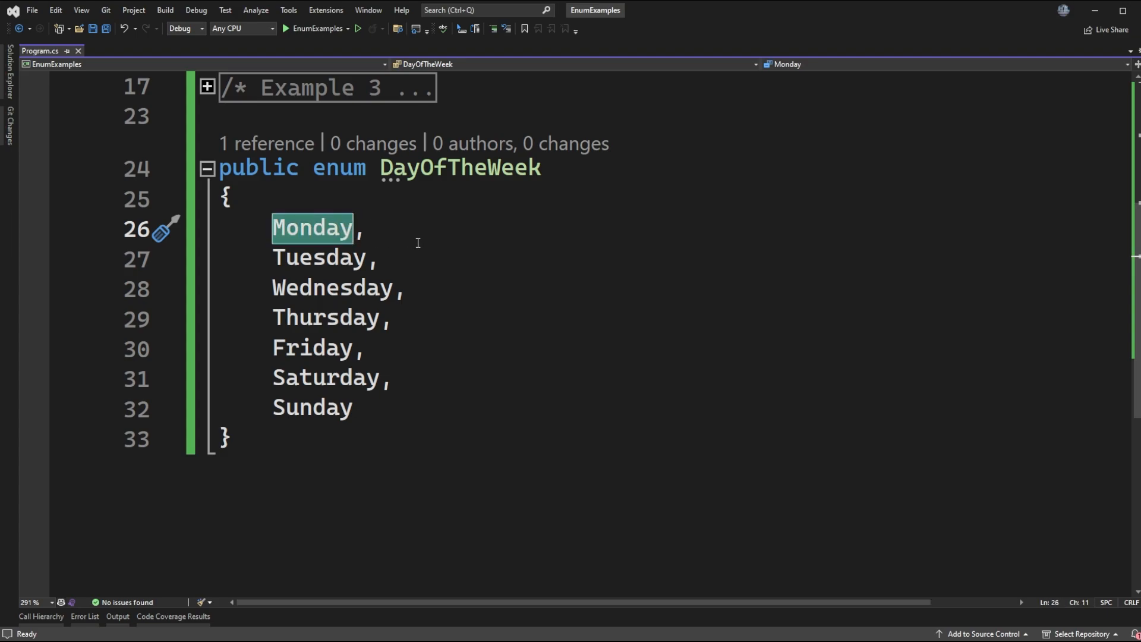
mouse_move(322, 258)
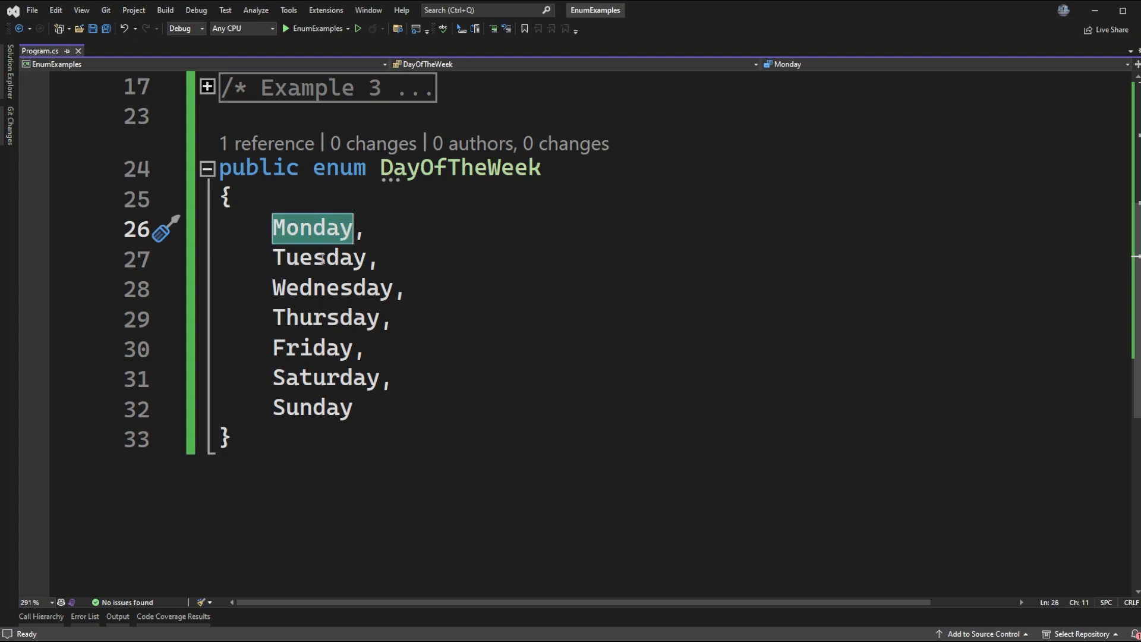
double_click(331, 287)
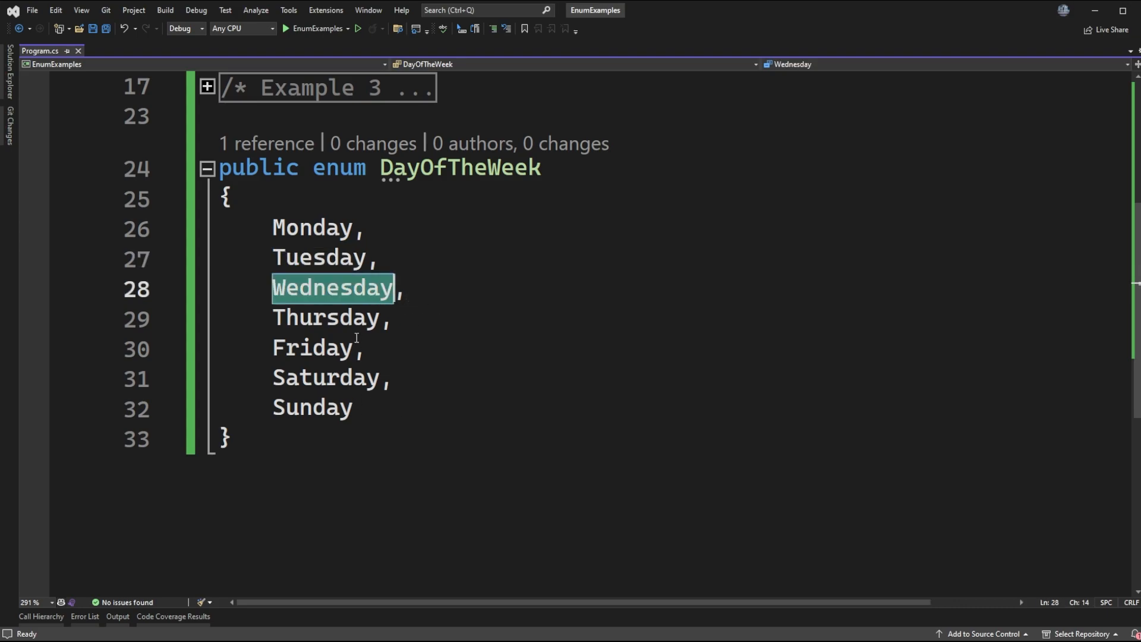
mouse_move(633, 339)
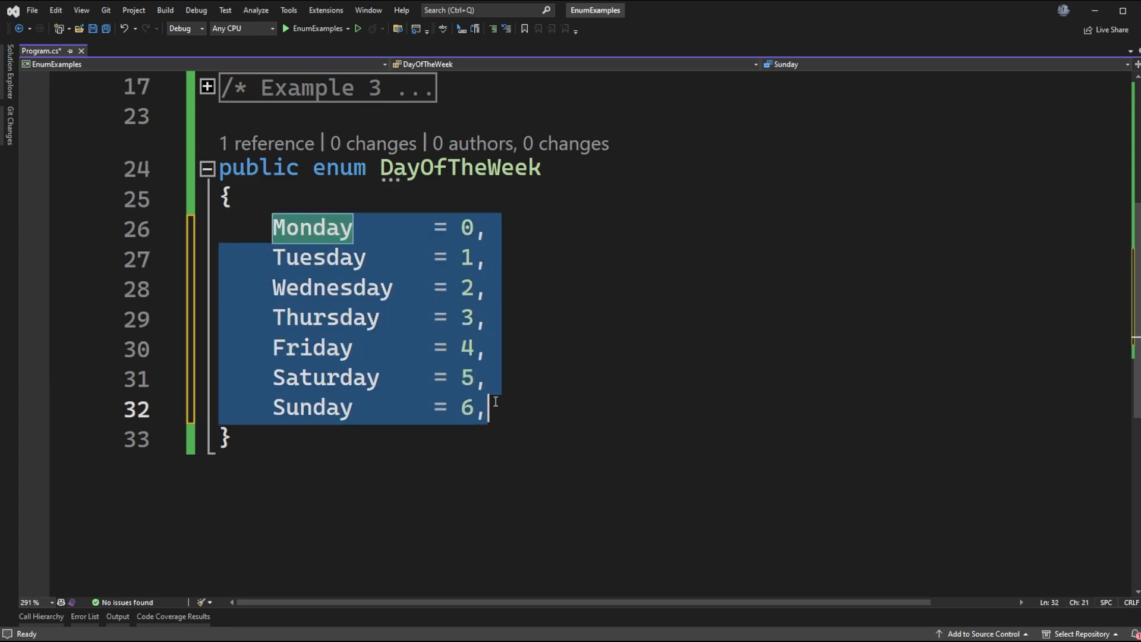
click(495, 229)
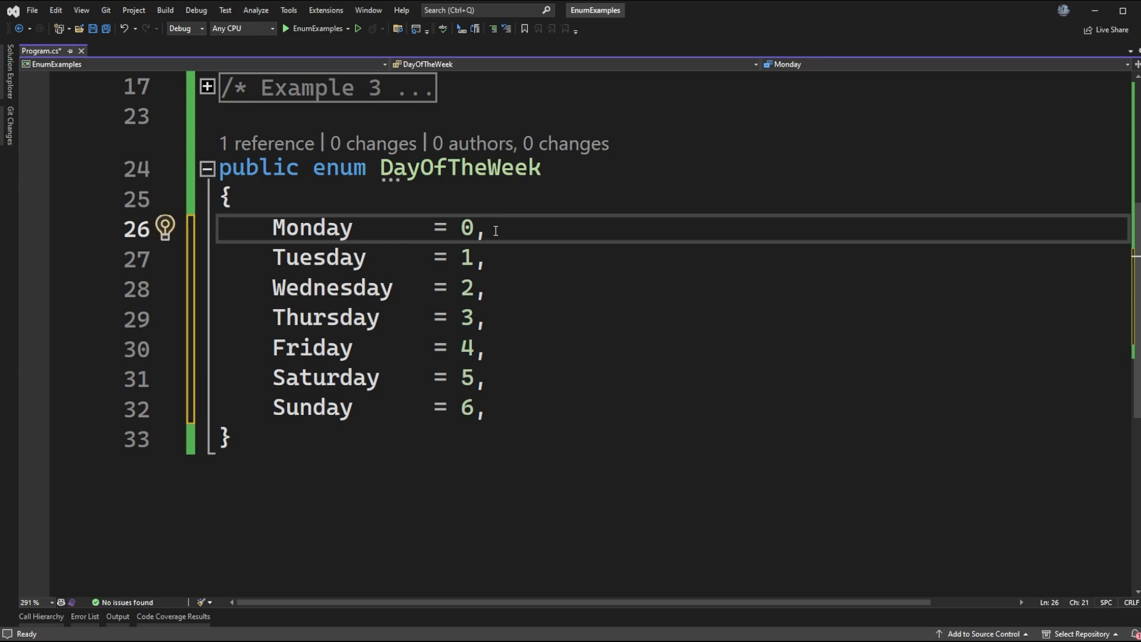
click(233, 197)
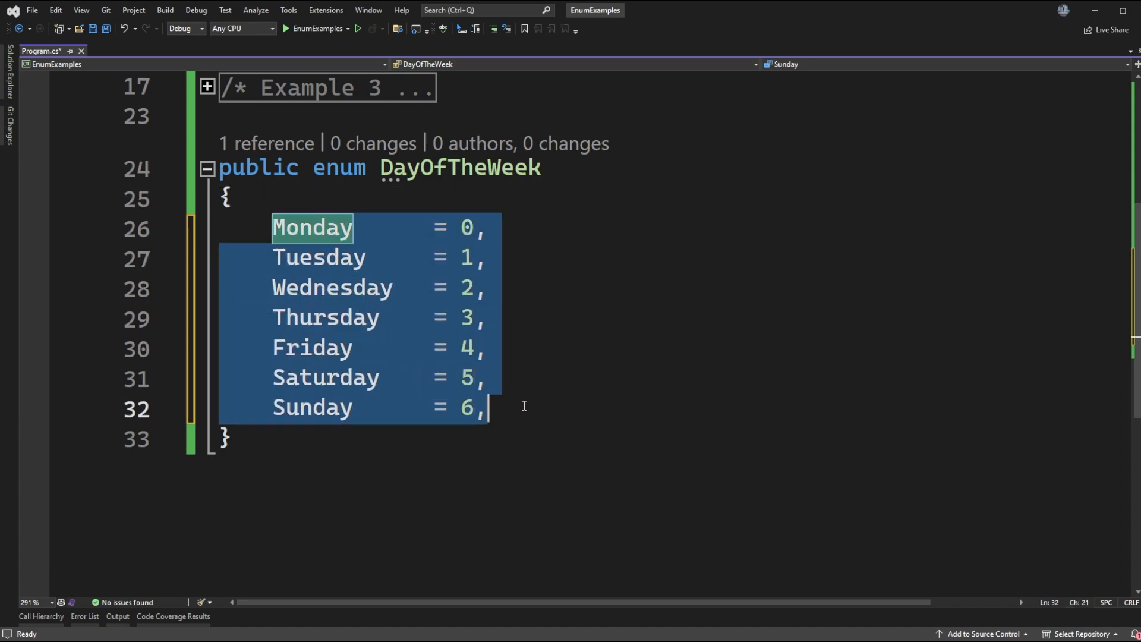
click(487, 288)
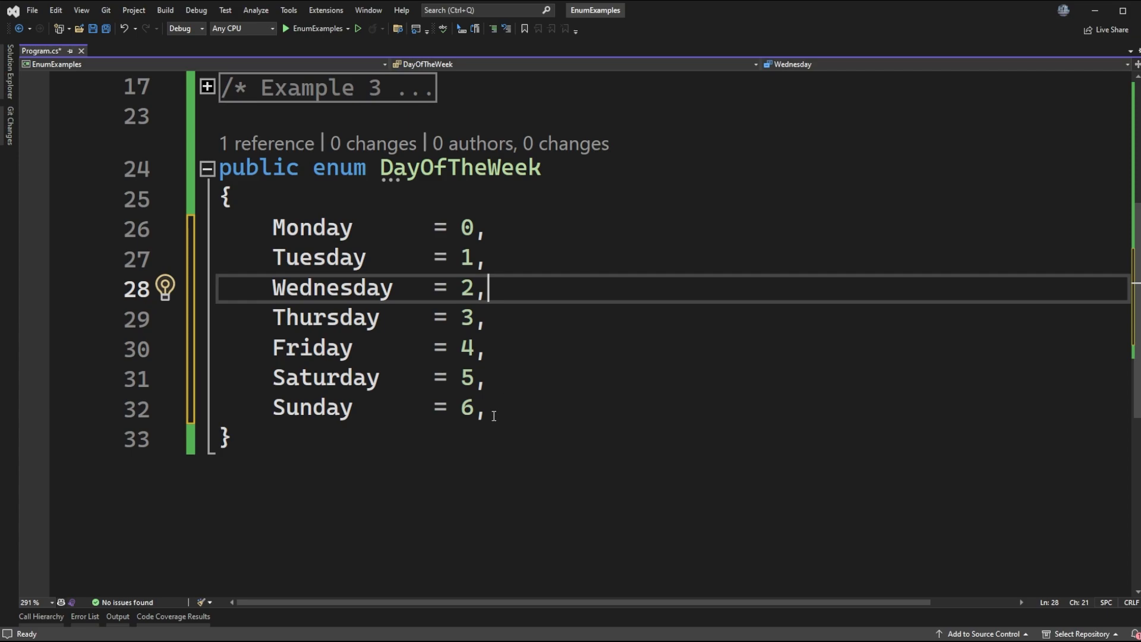
mouse_move(498, 240)
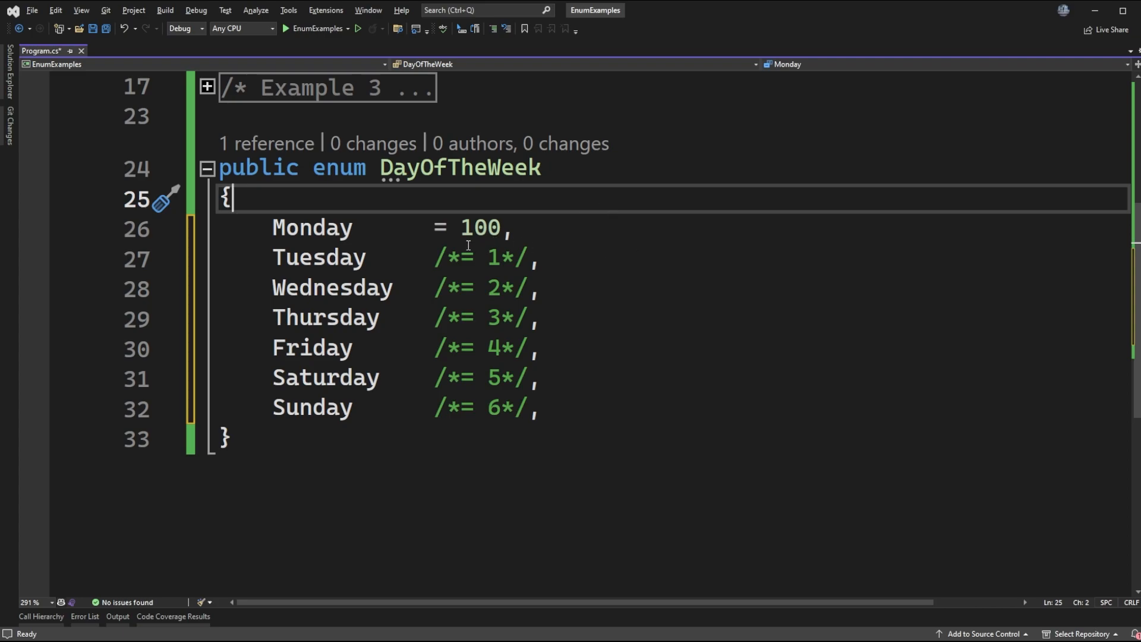
Set Monday = 100 and comment out the = 1 … = 6 values of Tuesday through Sunday
click(488, 228)
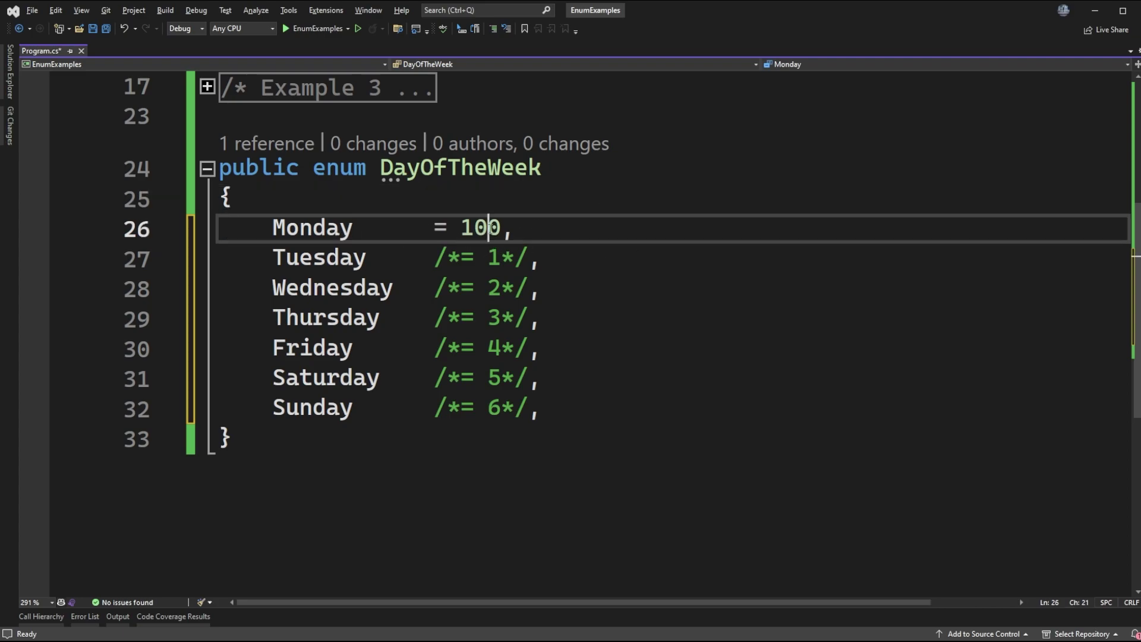
double_click(479, 228)
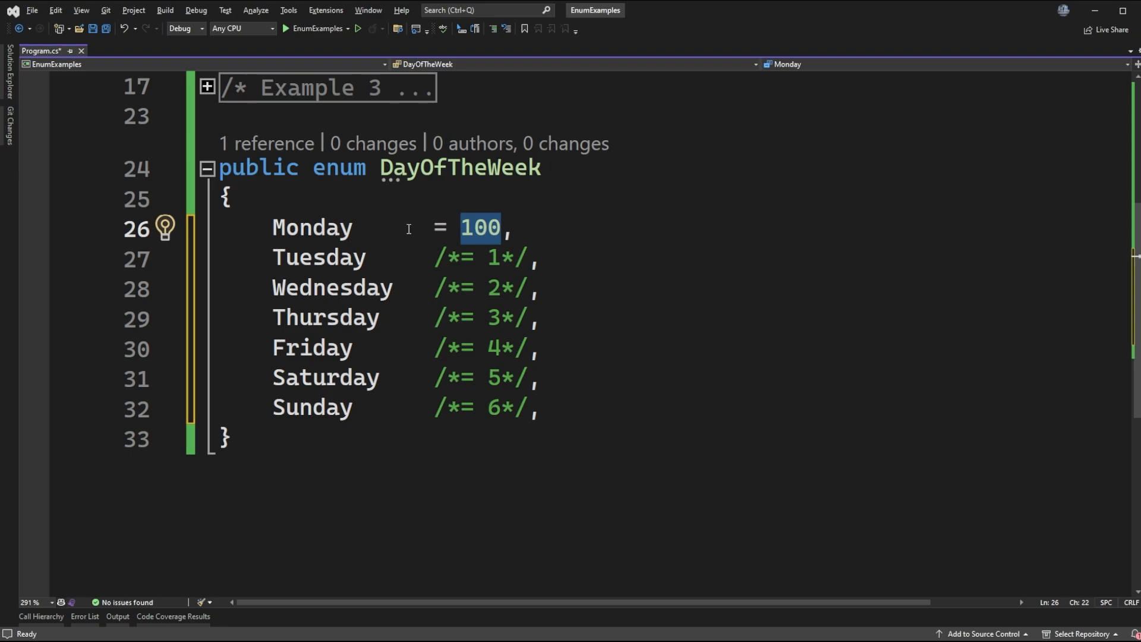
mouse_move(375, 312)
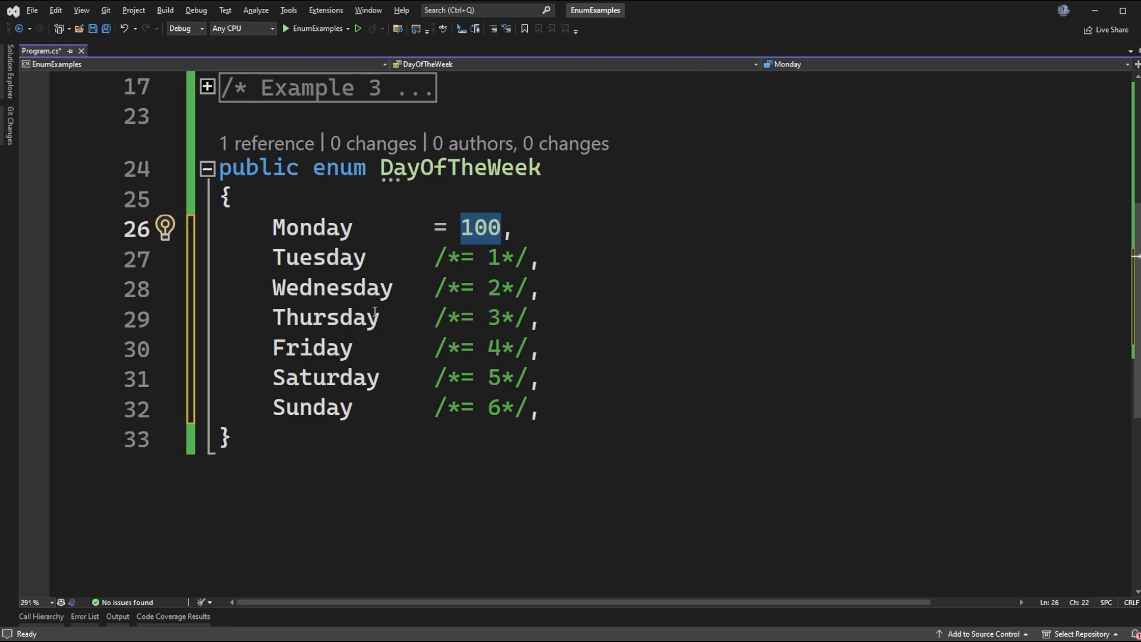
double_click(319, 257)
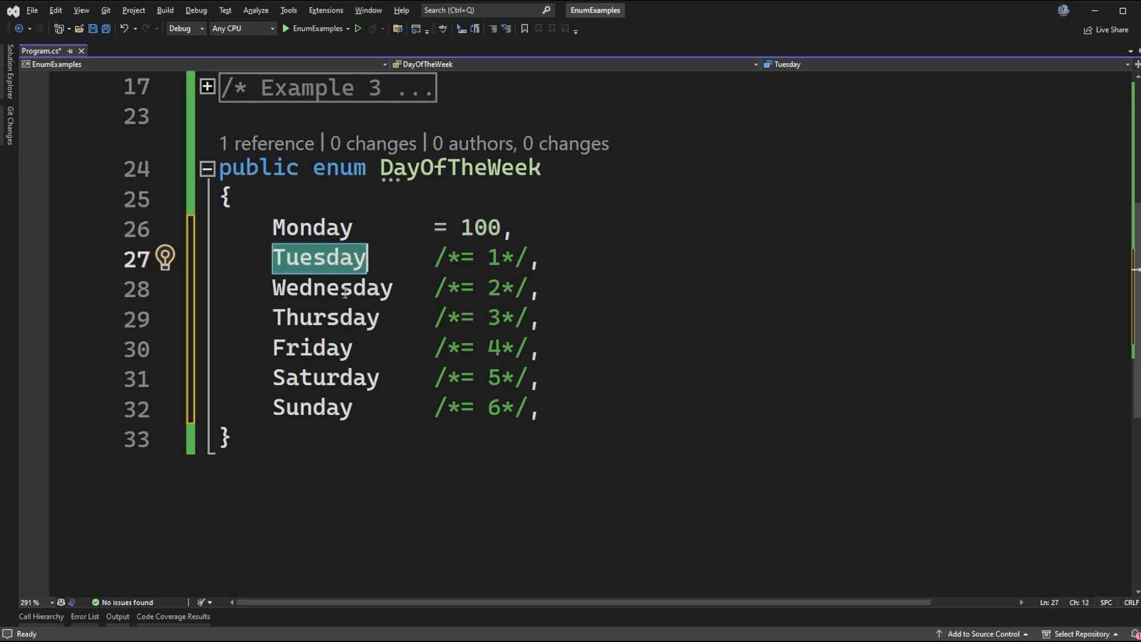
double_click(332, 288)
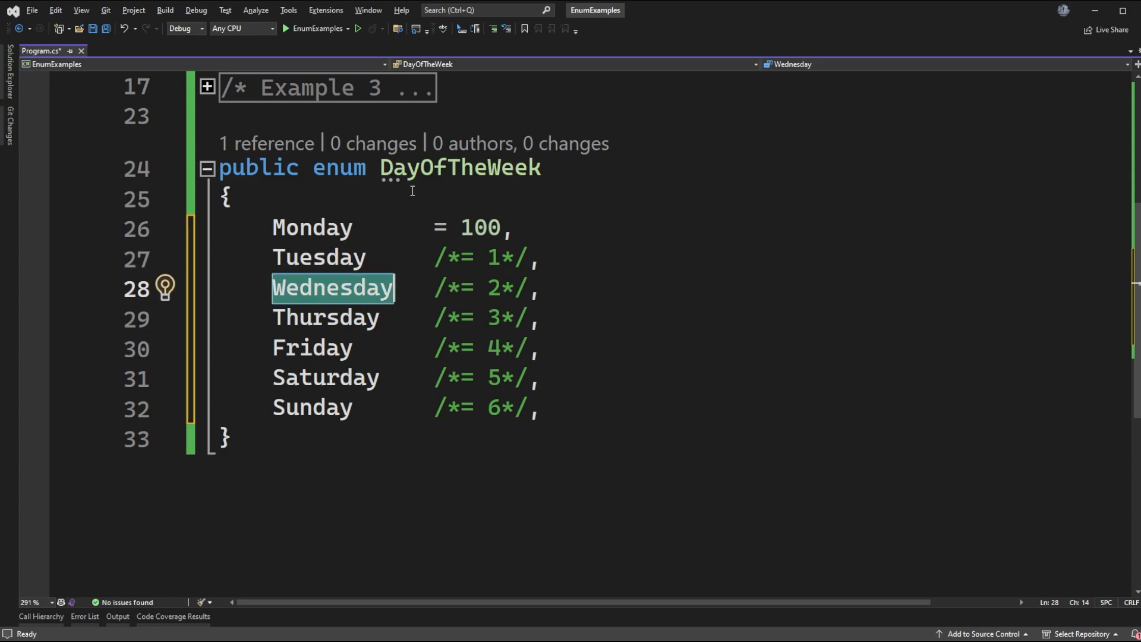
mouse_move(590, 372)
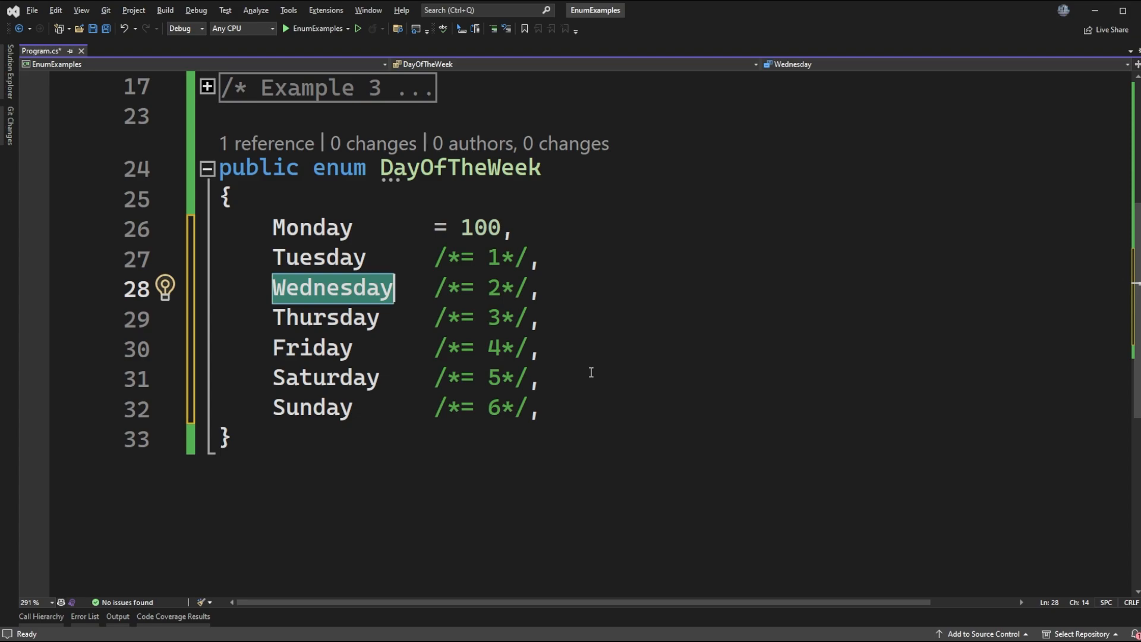
mouse_move(595, 377)
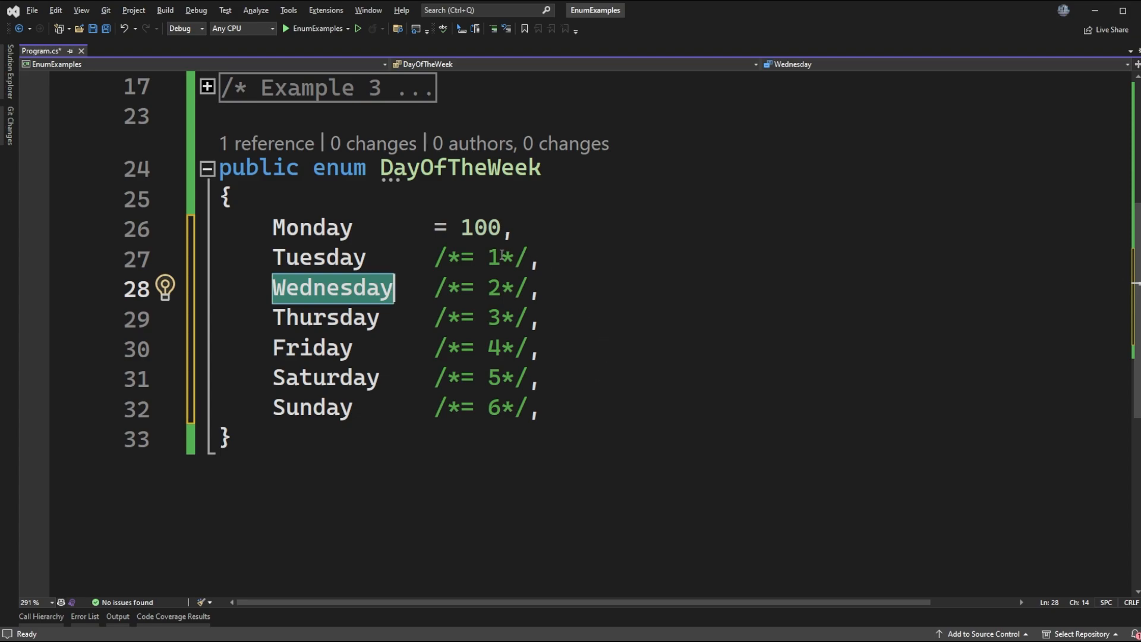
mouse_move(516, 202)
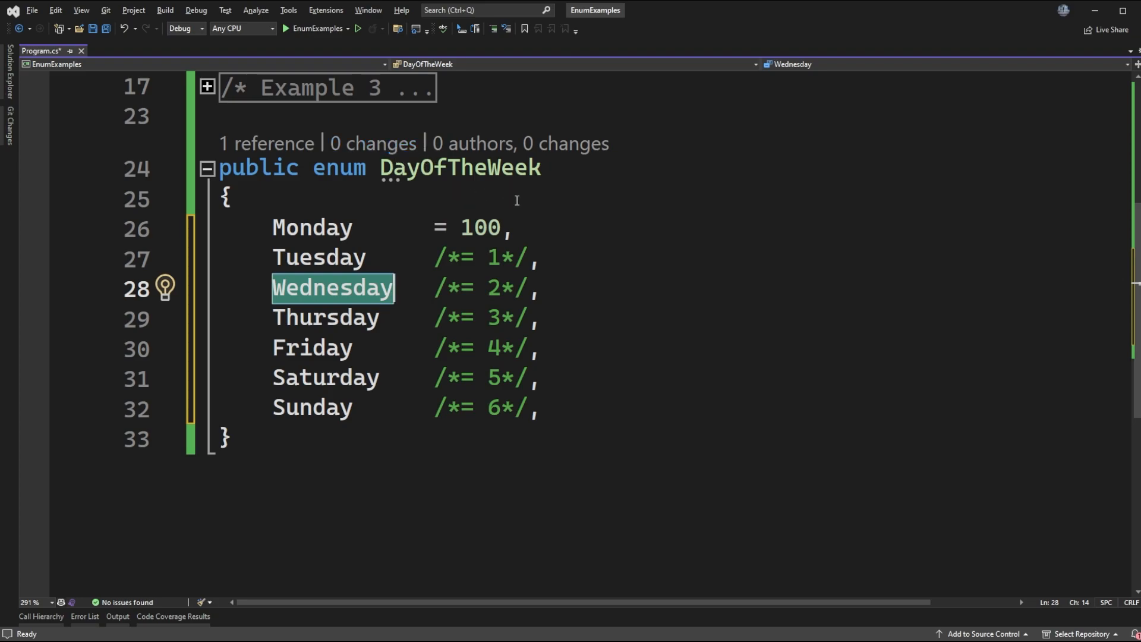
mouse_move(670, 390)
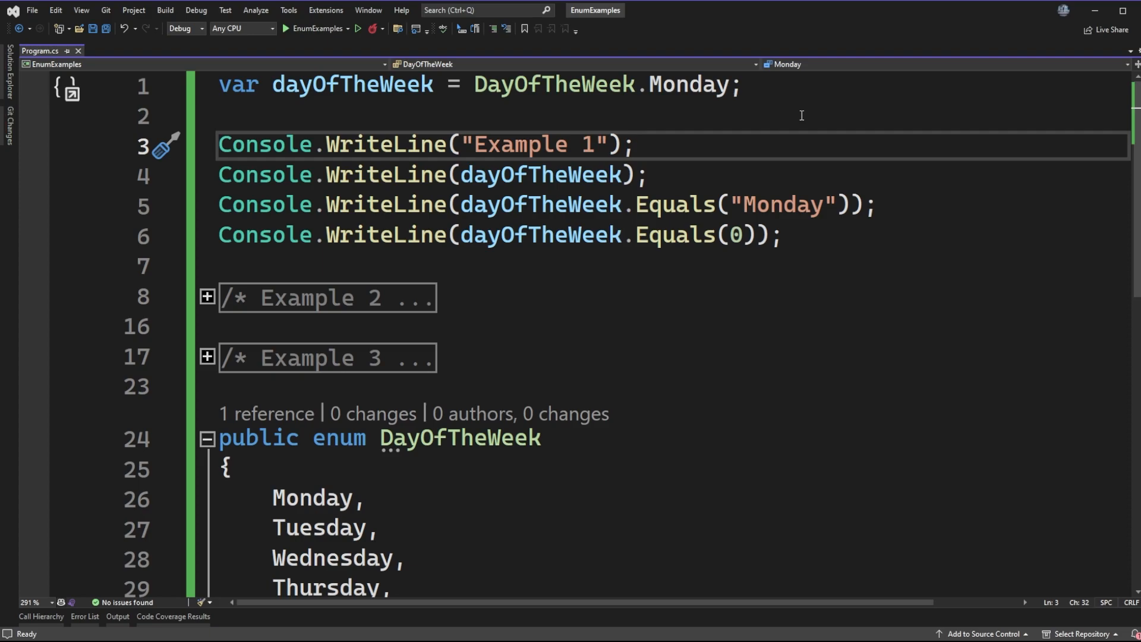
mouse_move(818, 115)
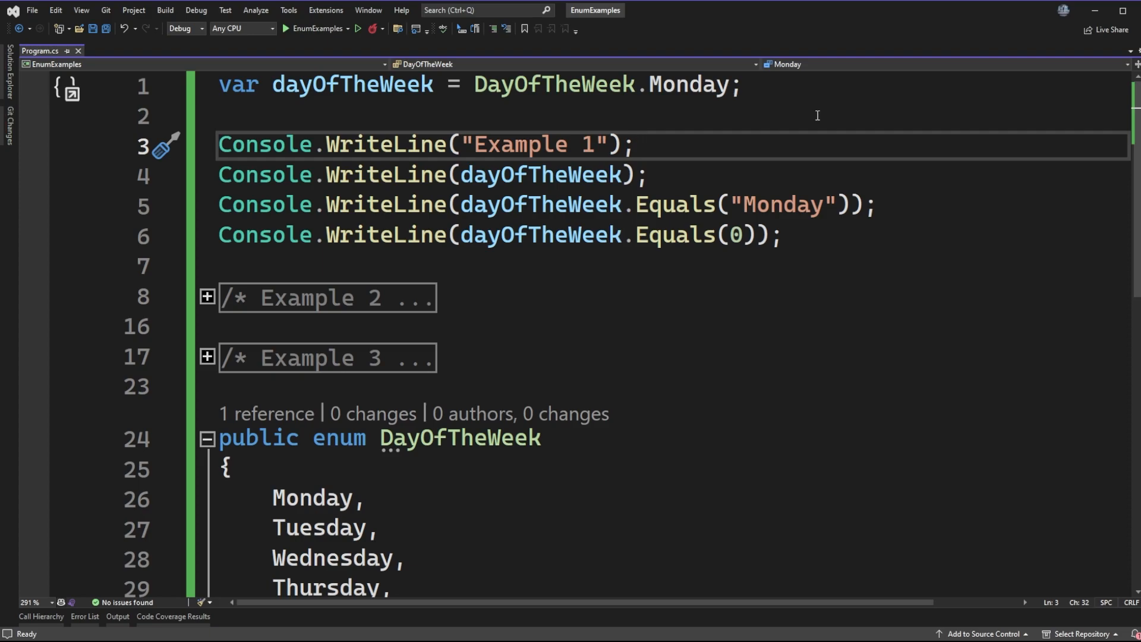
mouse_move(734, 106)
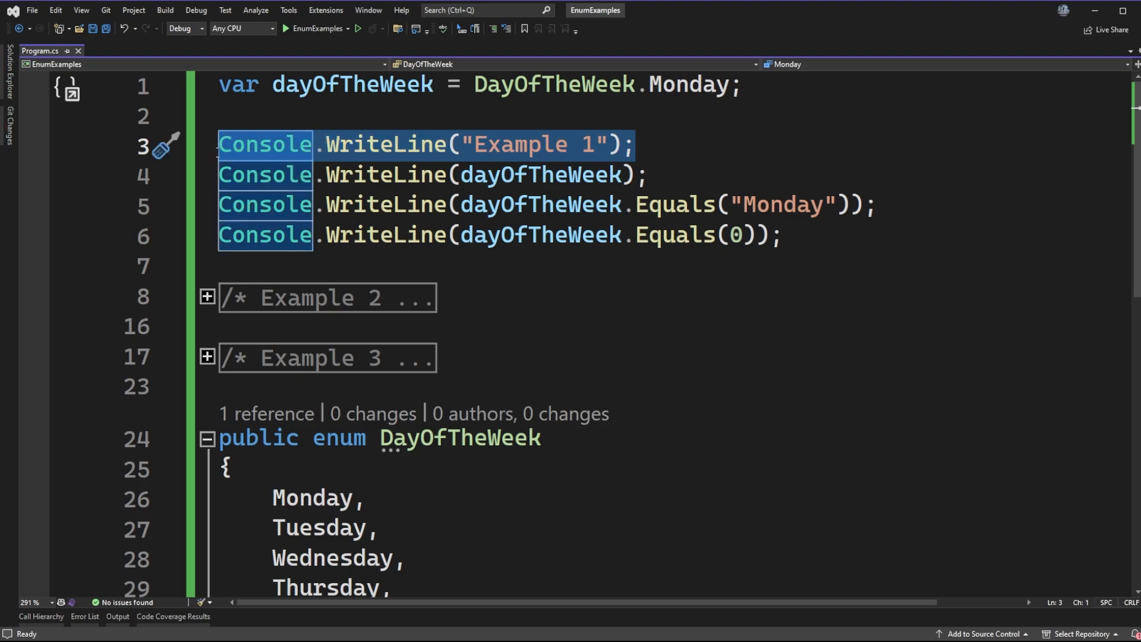
click(637, 144)
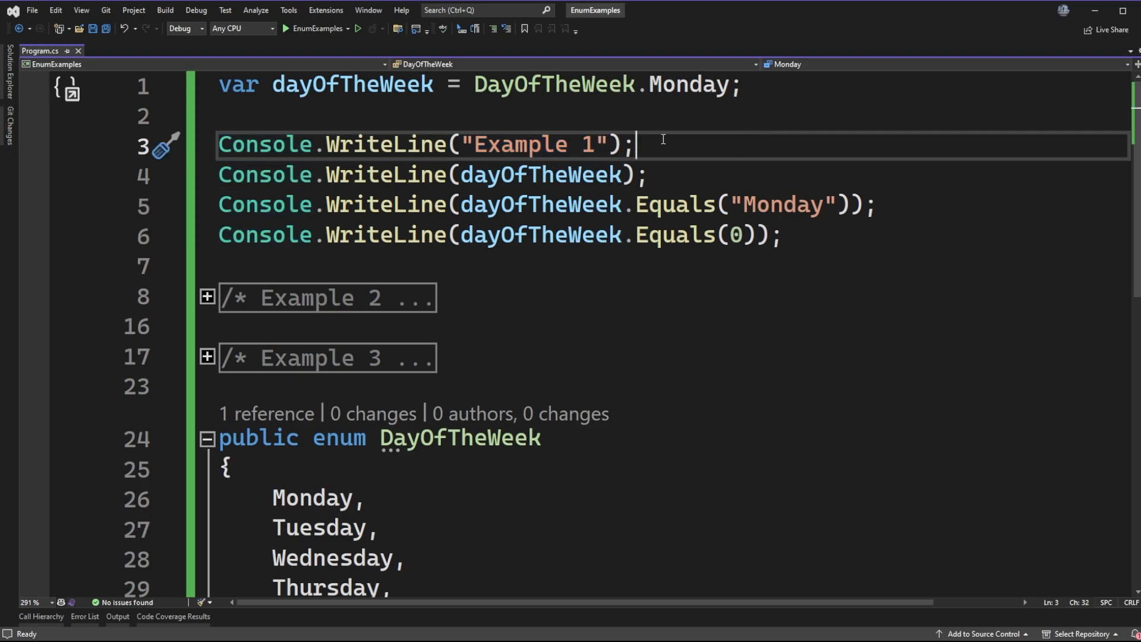
mouse_move(698, 170)
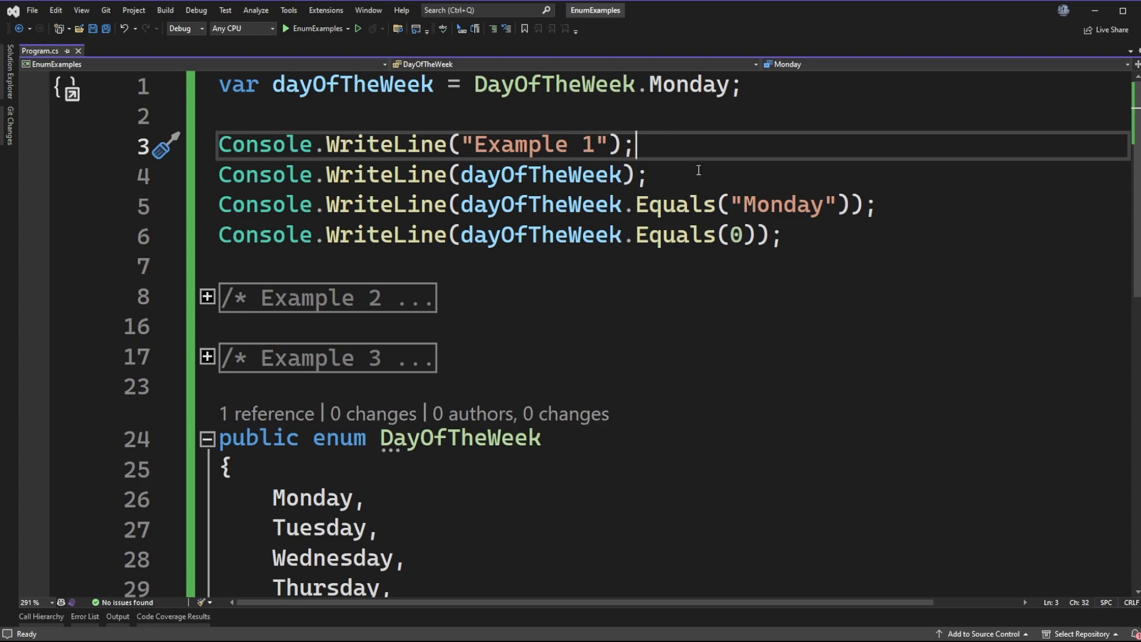
double_click(540, 175)
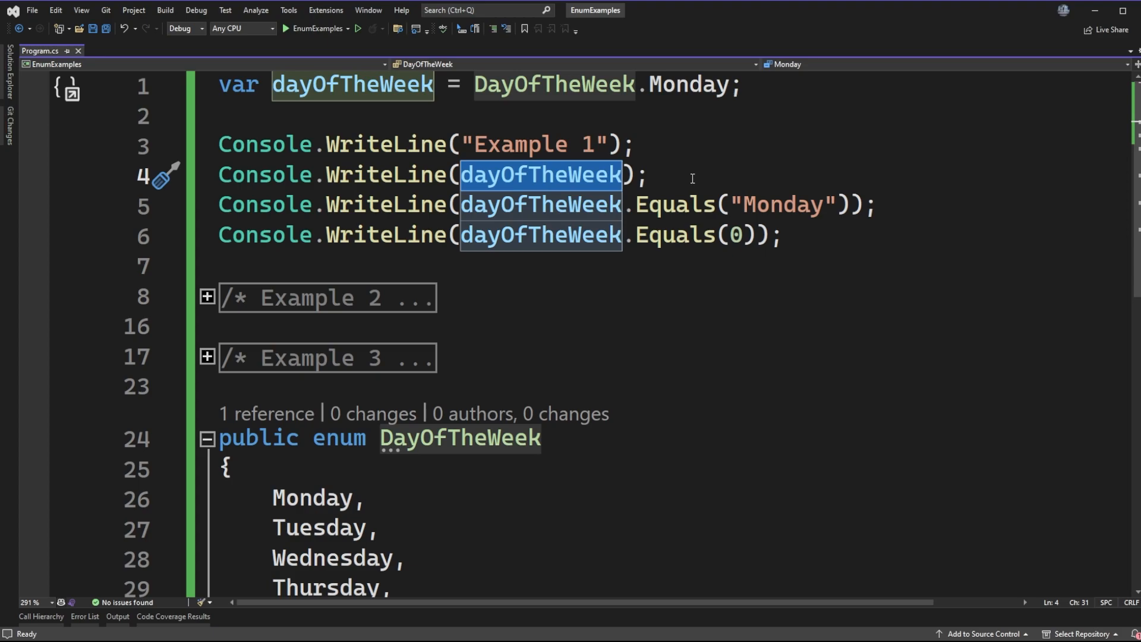
mouse_move(730, 85)
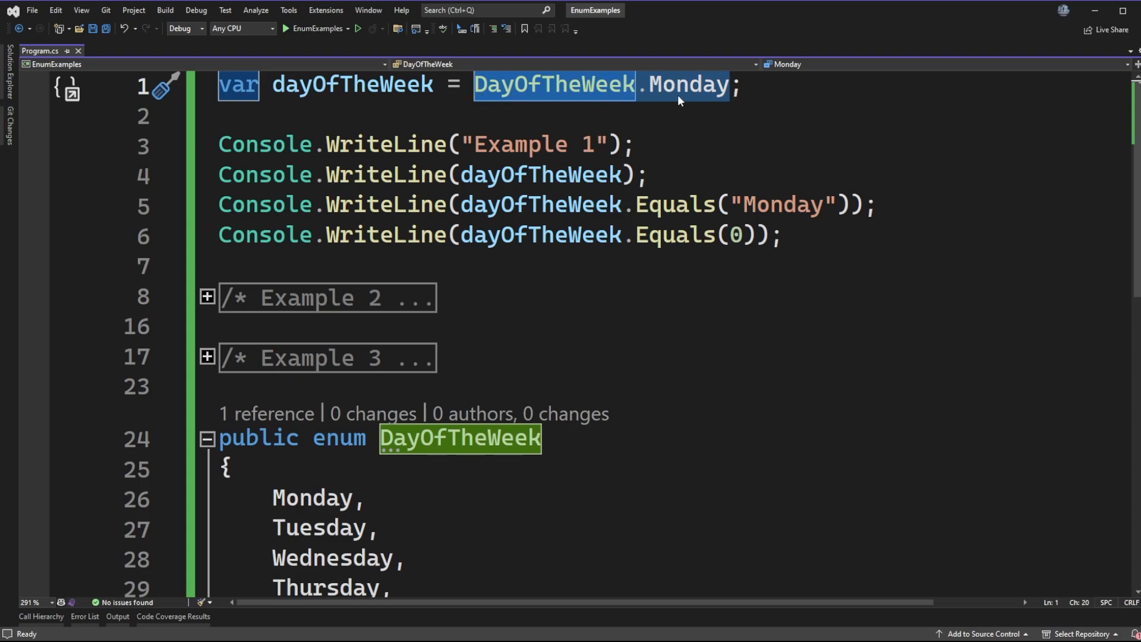
mouse_move(690, 102)
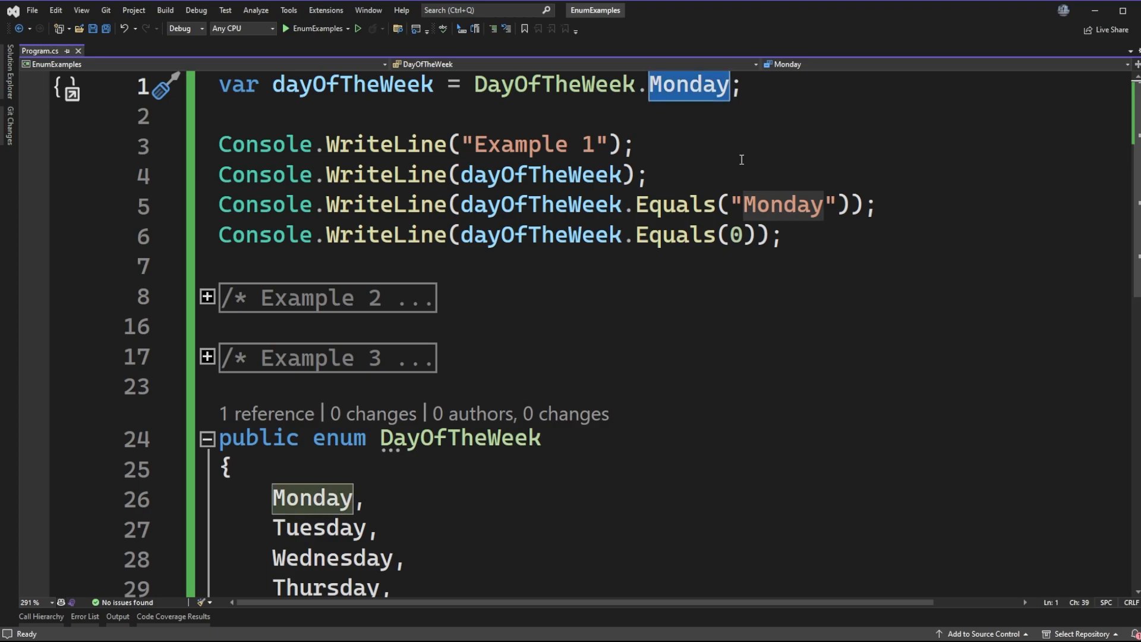
mouse_move(743, 151)
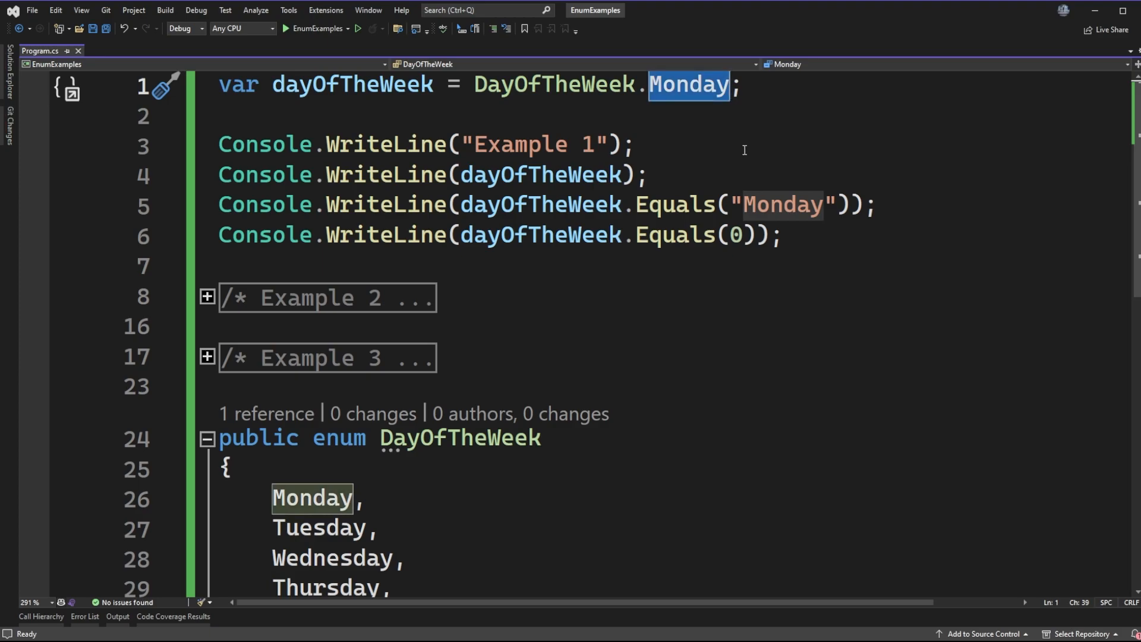
mouse_move(737, 234)
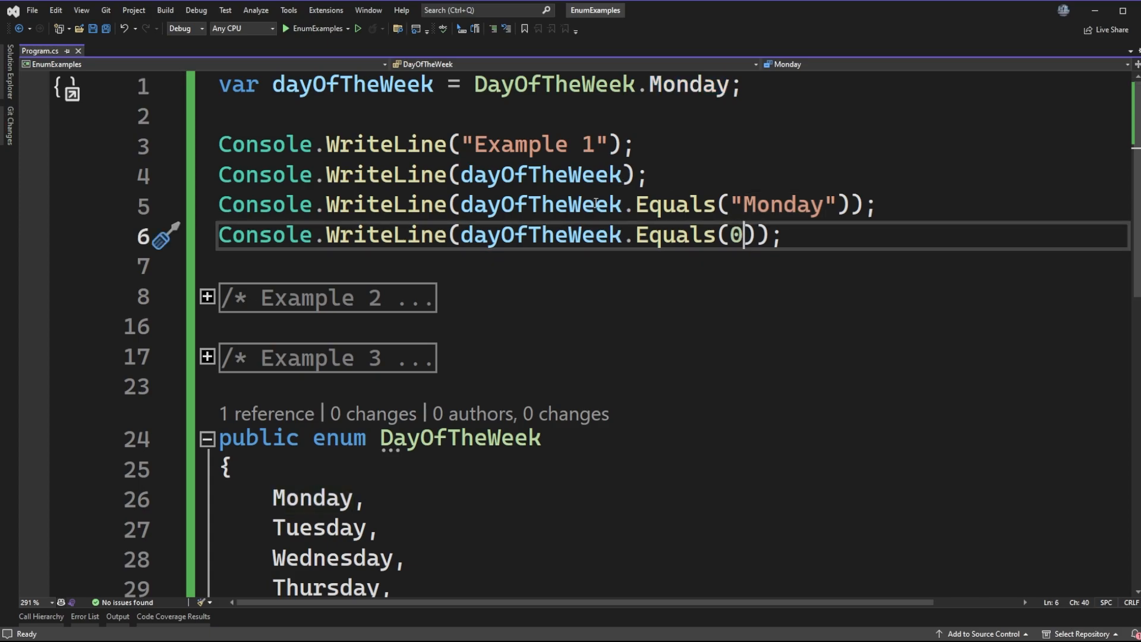
click(644, 175)
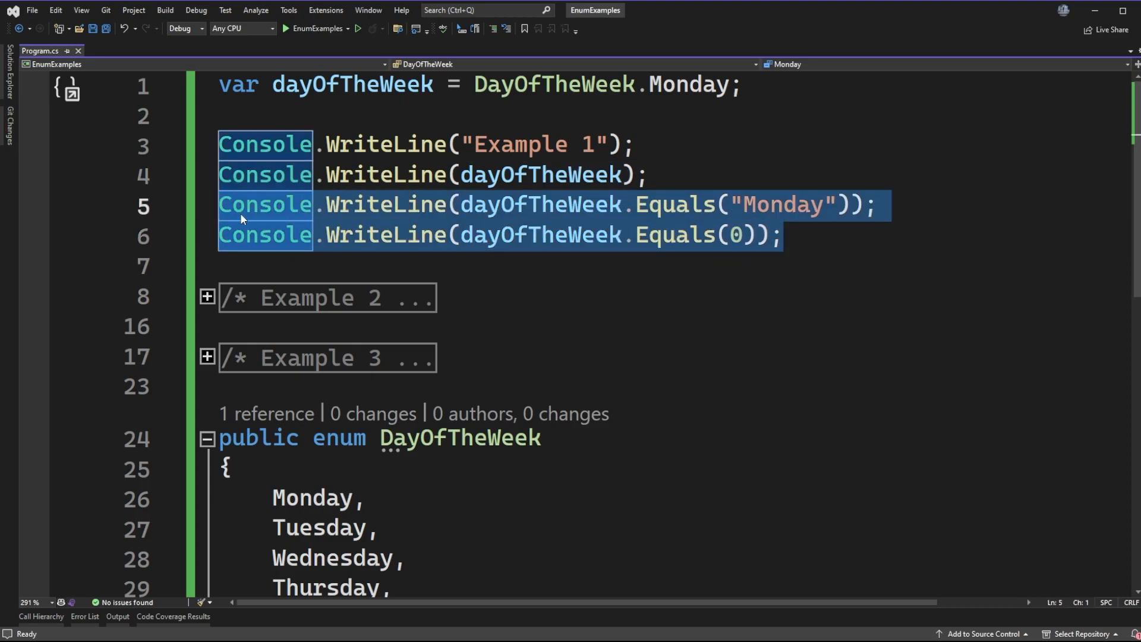
click(685, 175)
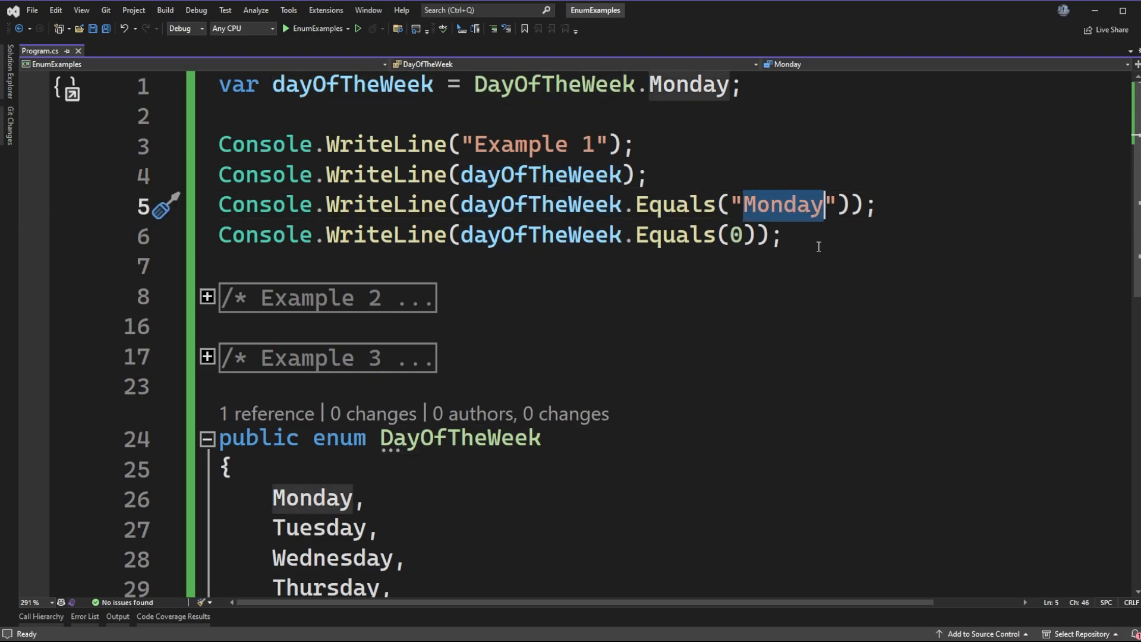
mouse_move(848, 255)
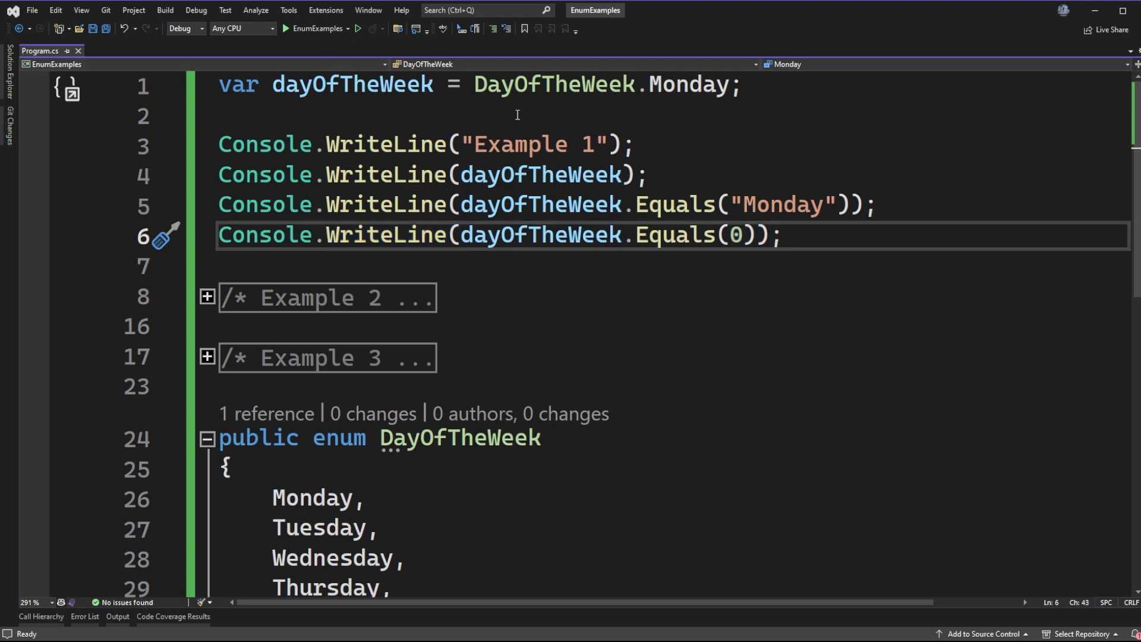
mouse_move(104, 483)
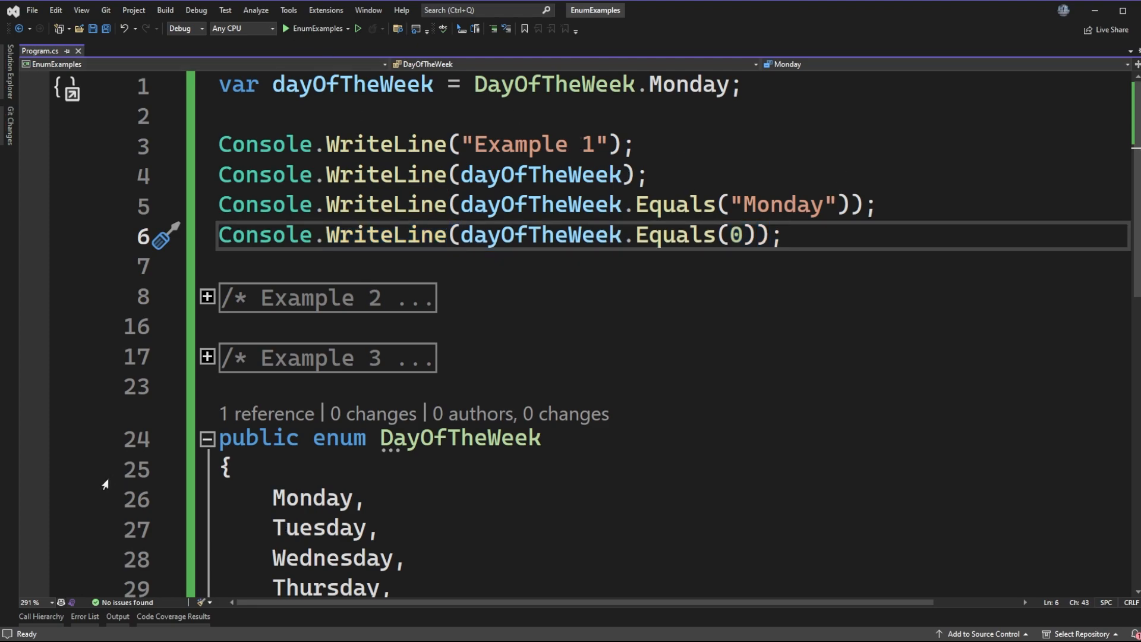
Run the program so the console shows Example 1, Monday, False, False
click(286, 29)
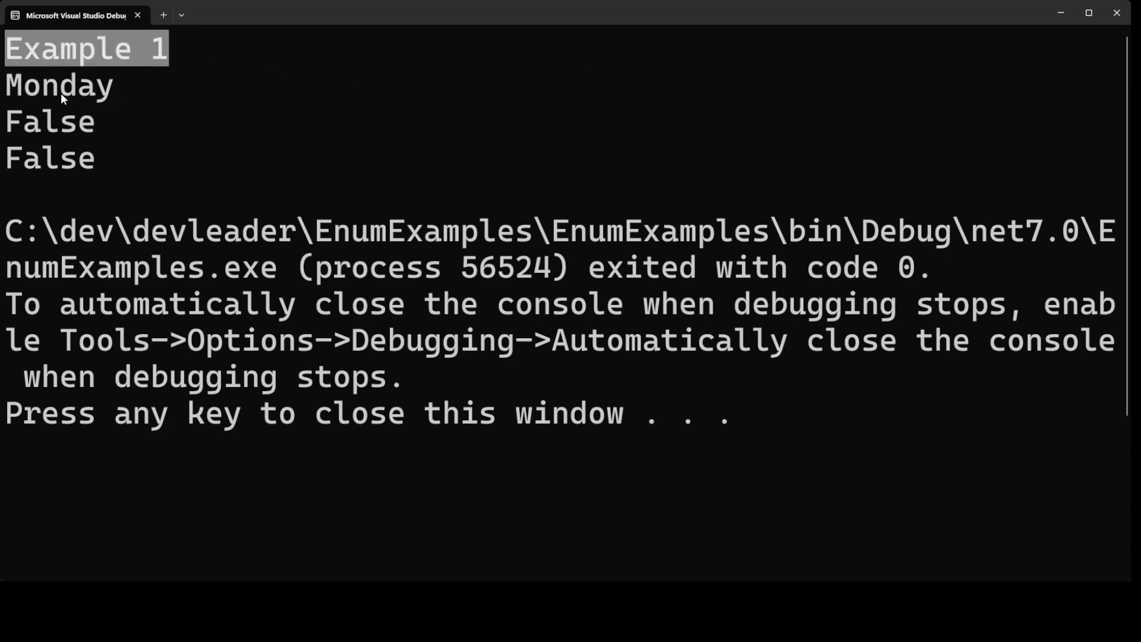
mouse_move(122, 100)
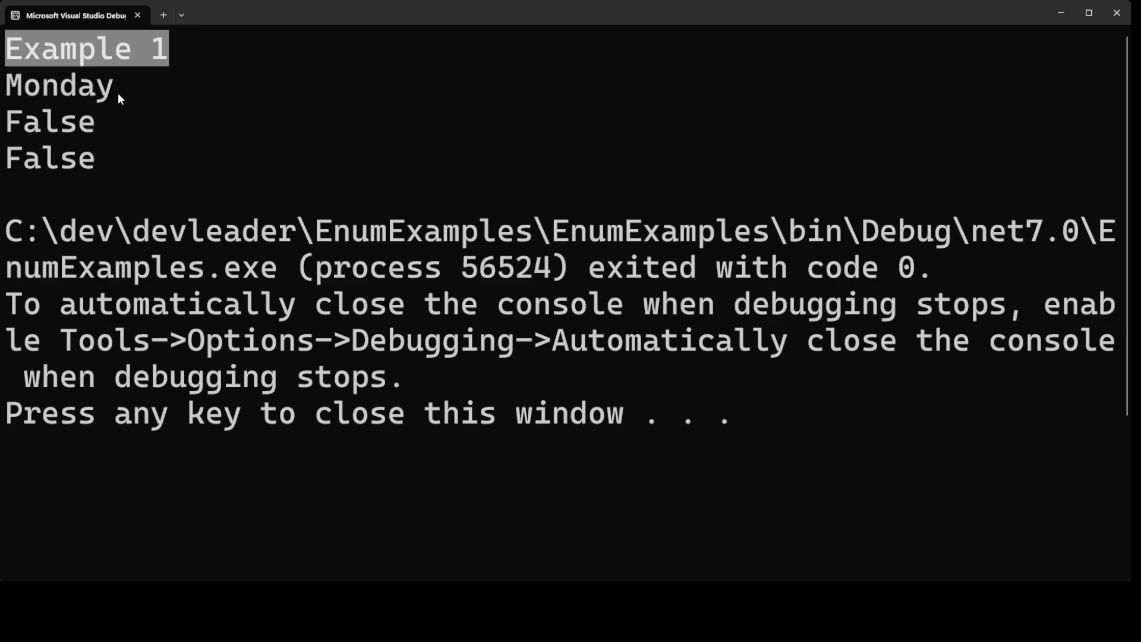
mouse_move(13, 93)
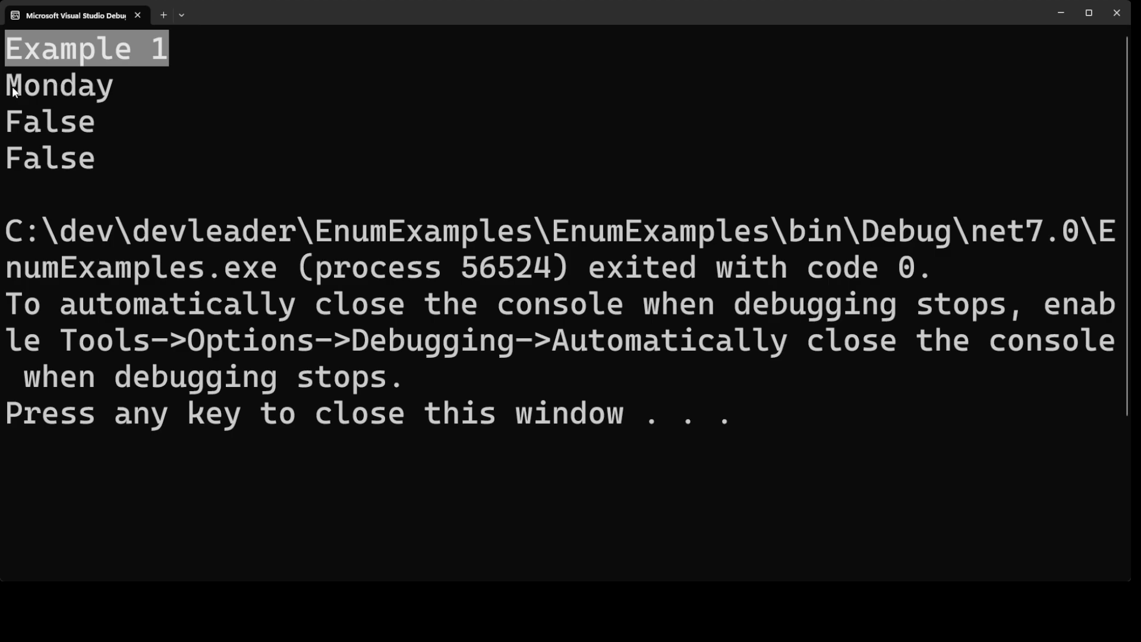
mouse_move(123, 89)
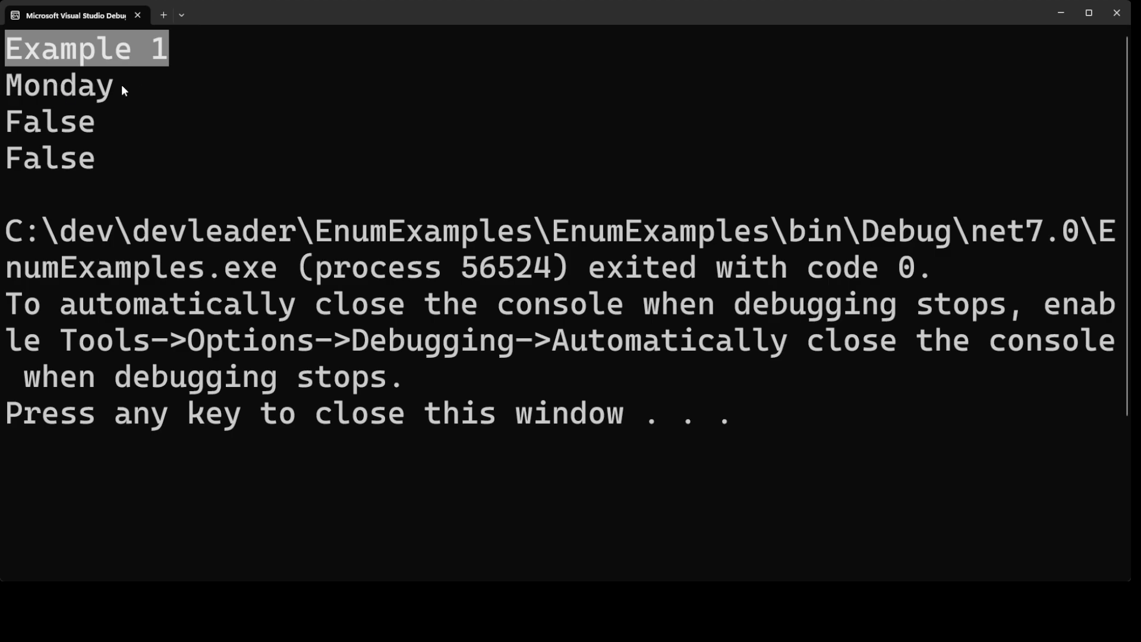
mouse_move(112, 93)
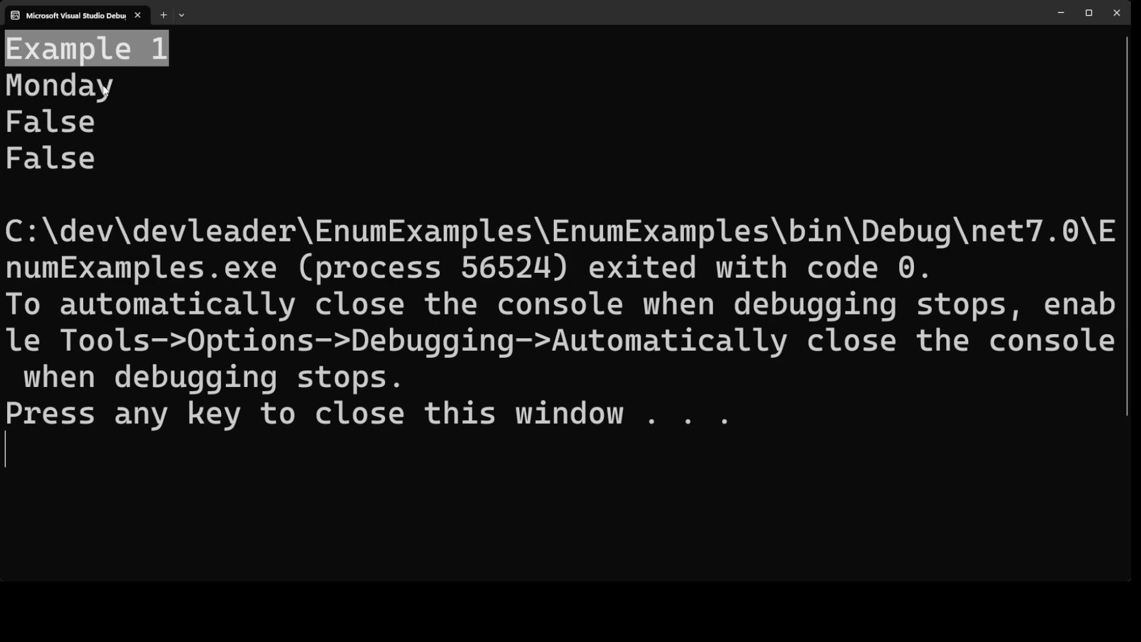
mouse_move(100, 156)
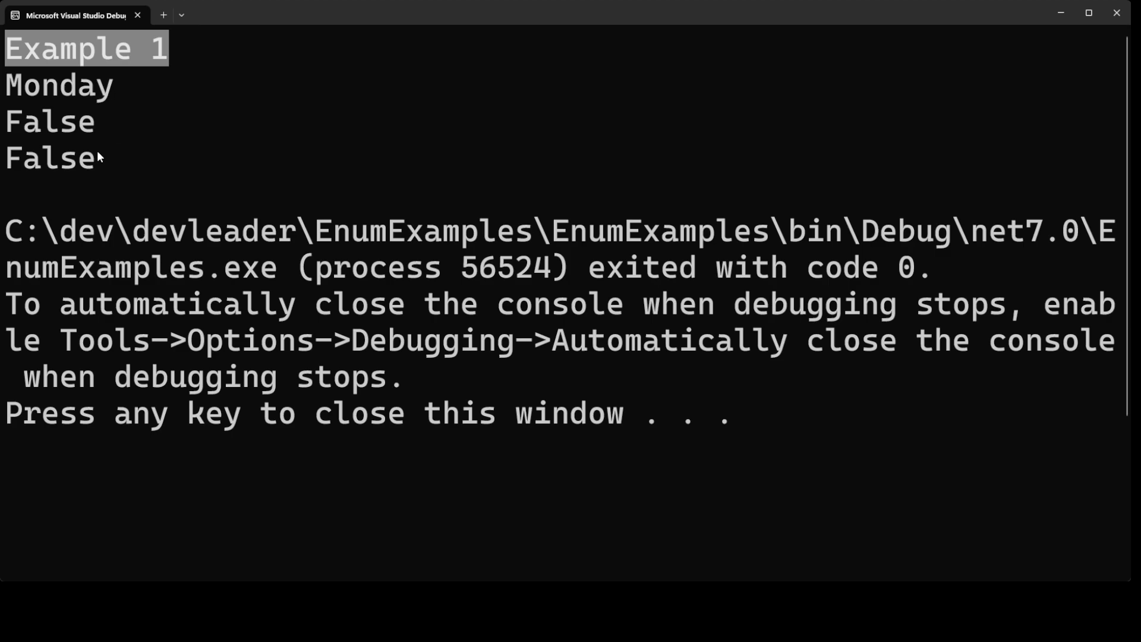
mouse_move(110, 174)
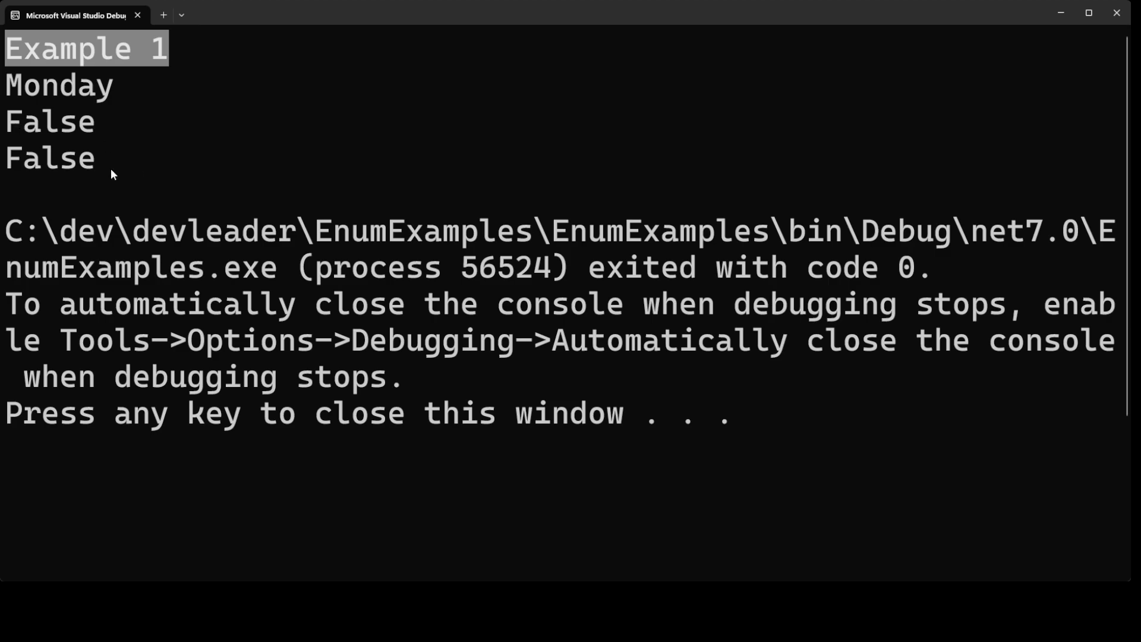
mouse_move(102, 142)
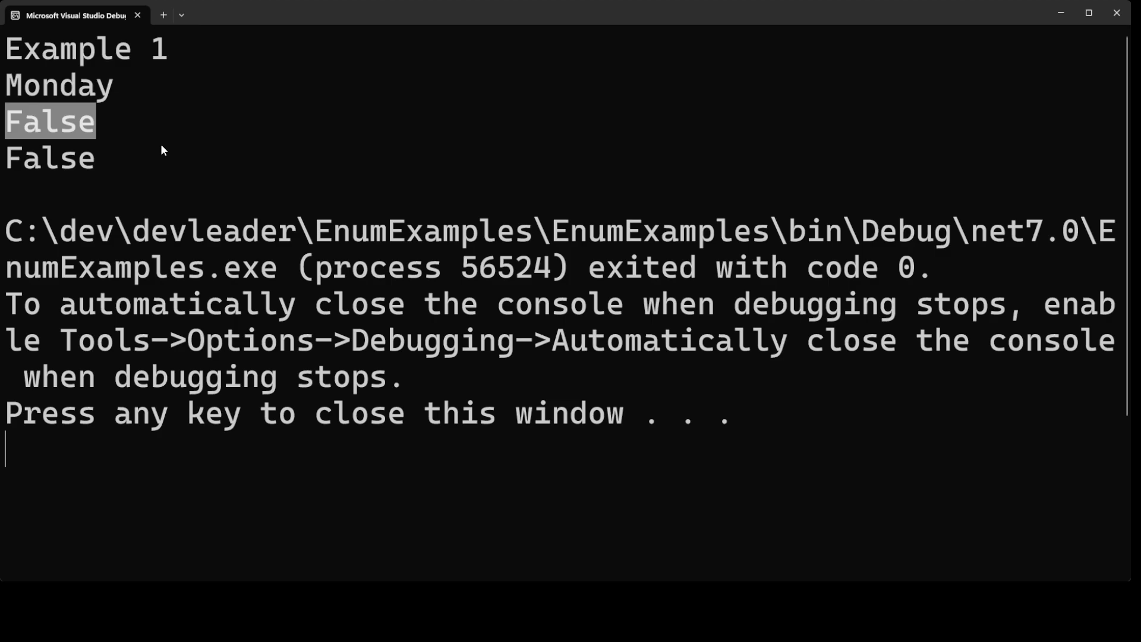
mouse_move(167, 122)
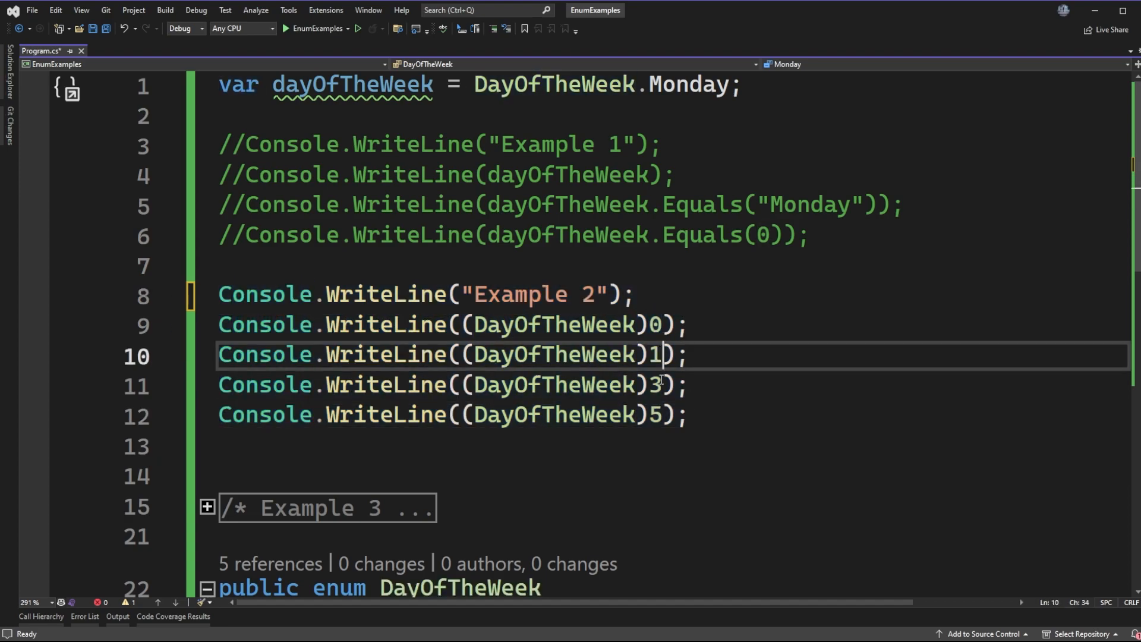
Comment out Example 1 and uncomment Example 2's (DayOfTheWeek) casts of 0, 1, 3 and 5
double_click(552, 384)
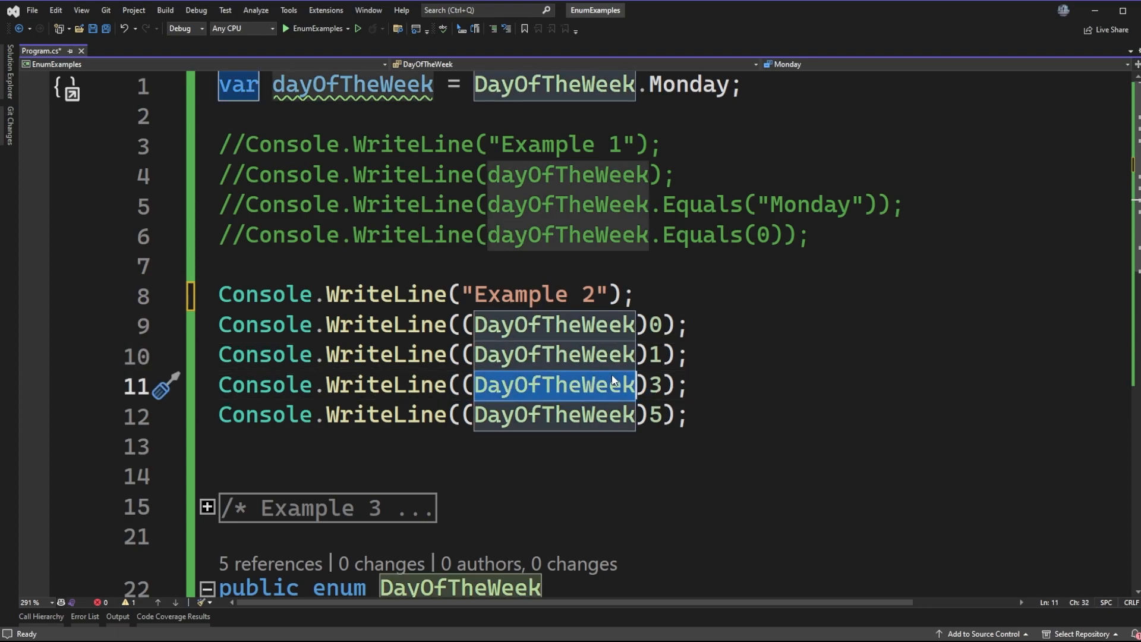
mouse_move(725, 350)
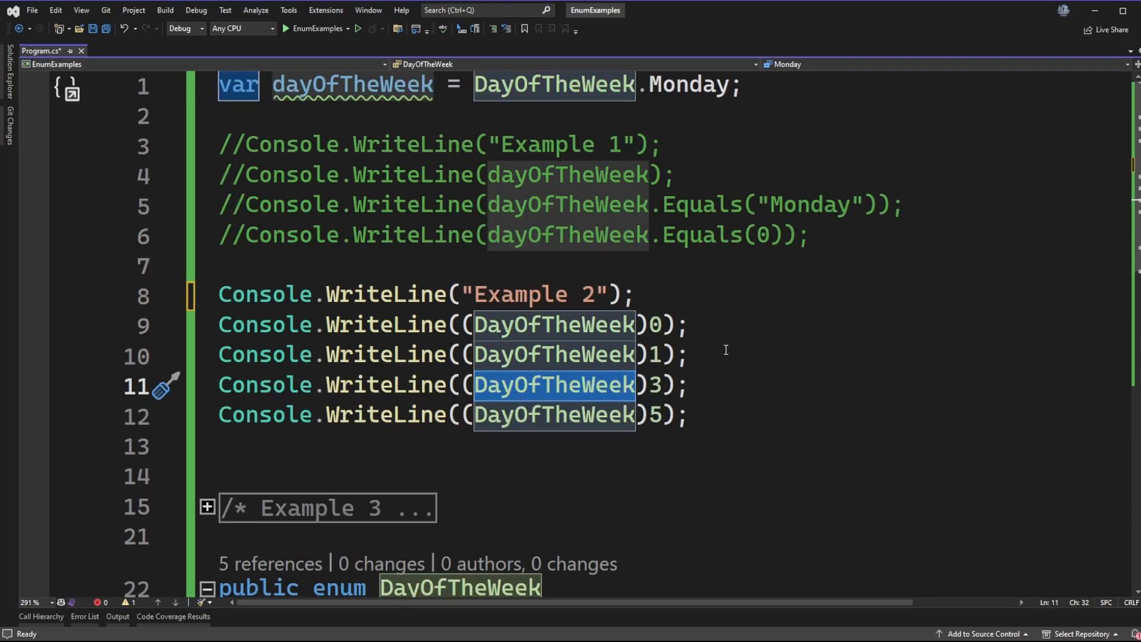
mouse_move(705, 282)
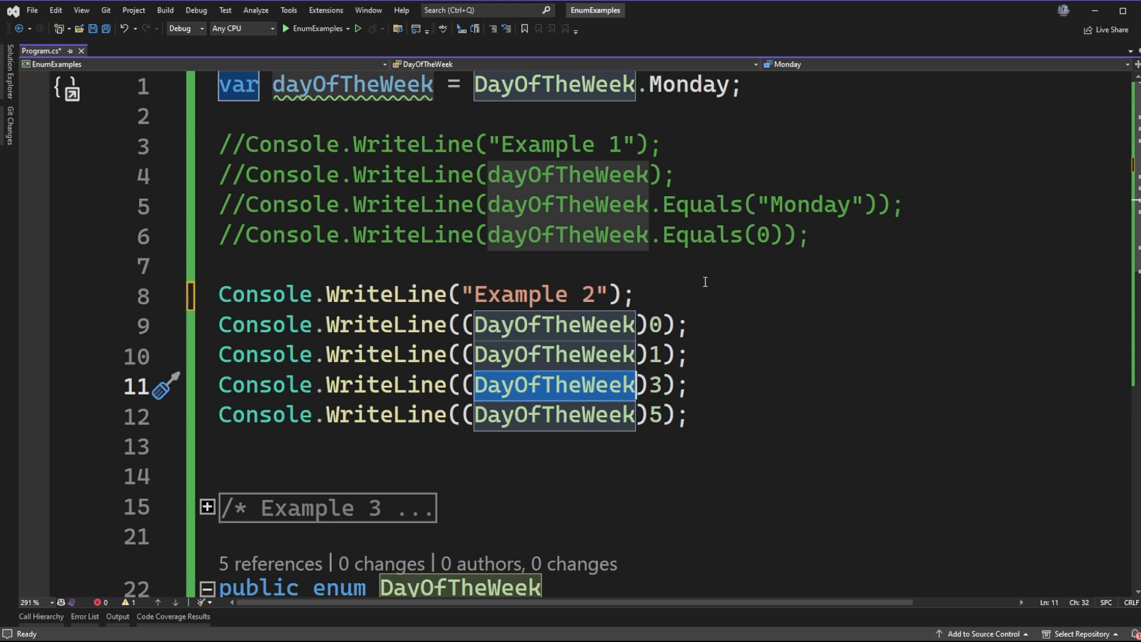
mouse_move(704, 282)
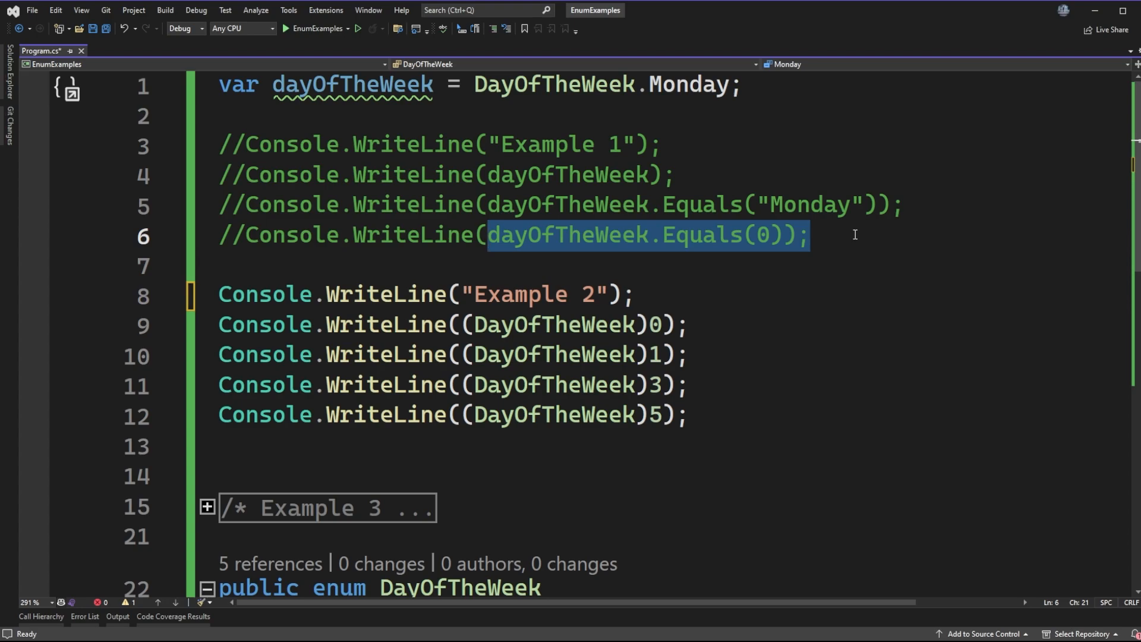
mouse_move(747, 301)
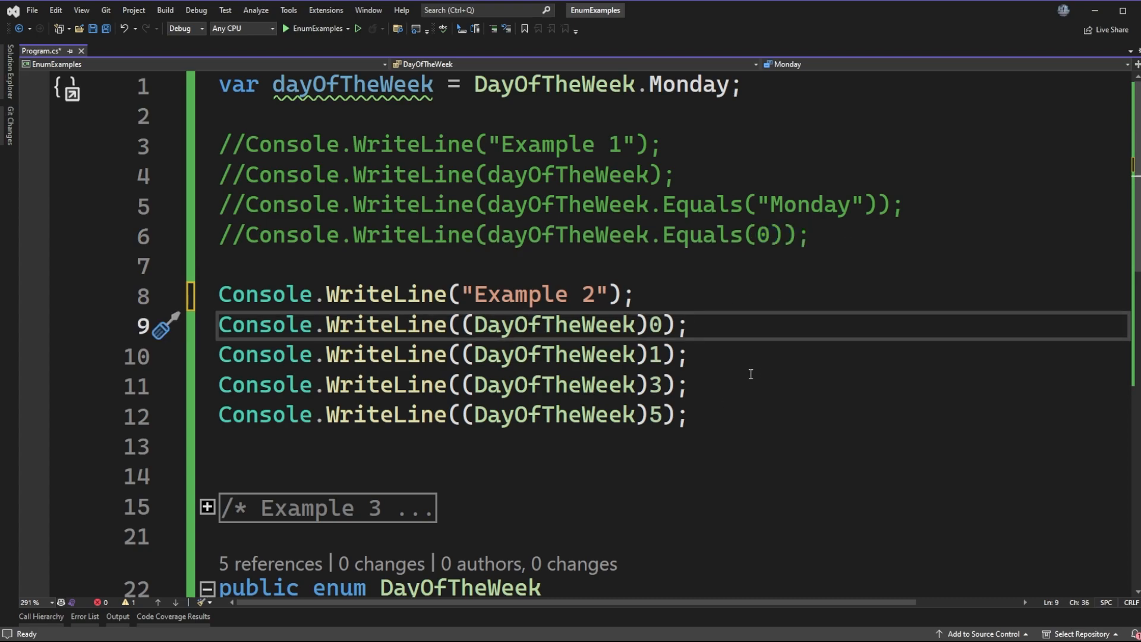
mouse_move(699, 375)
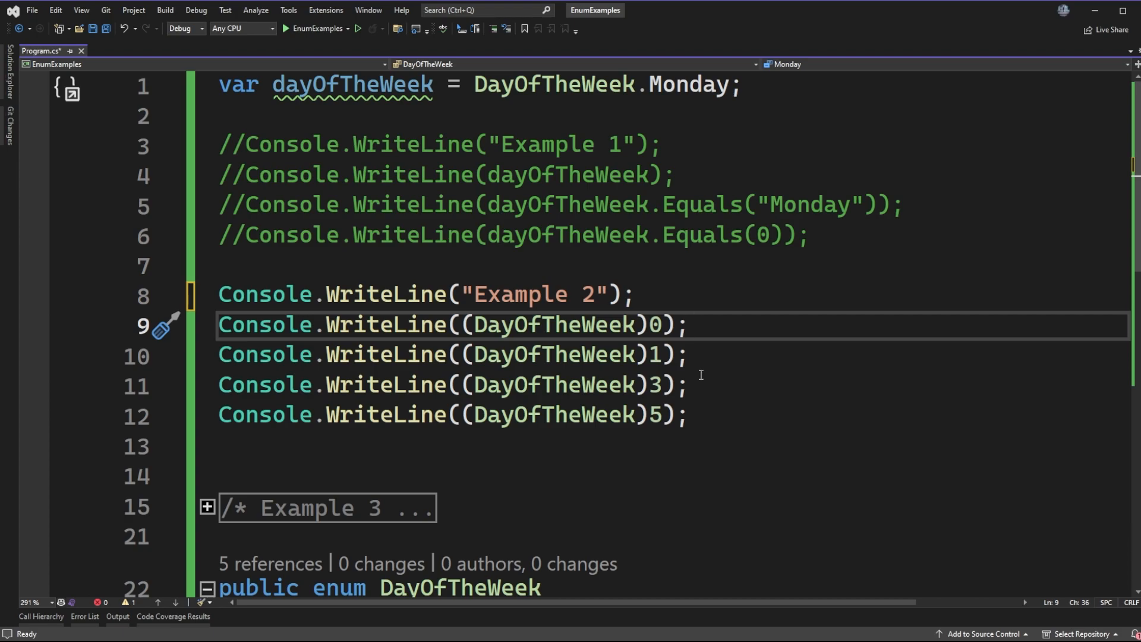
click(688, 324)
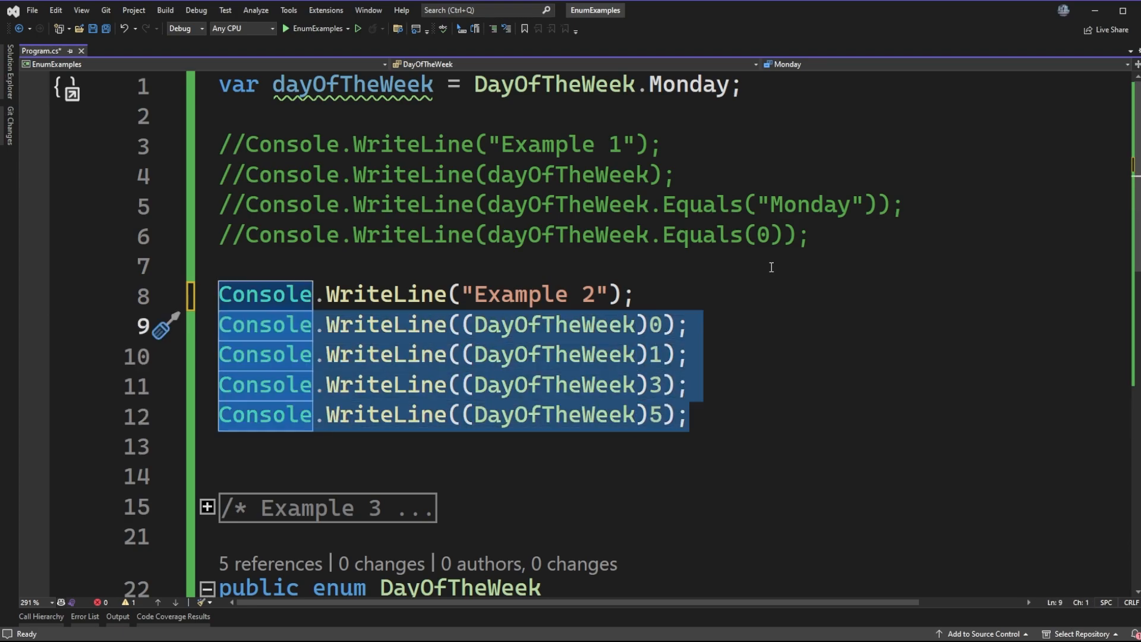
mouse_move(789, 325)
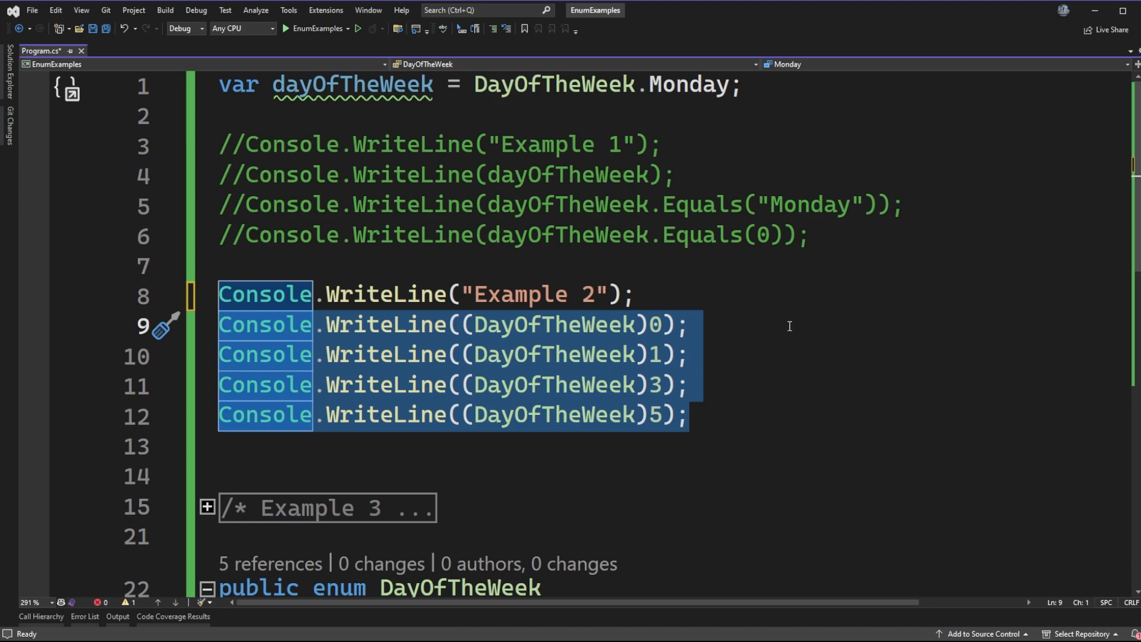
Run the program so Example 2 prints Monday, Tuesday, Thursday, Saturday
click(290, 27)
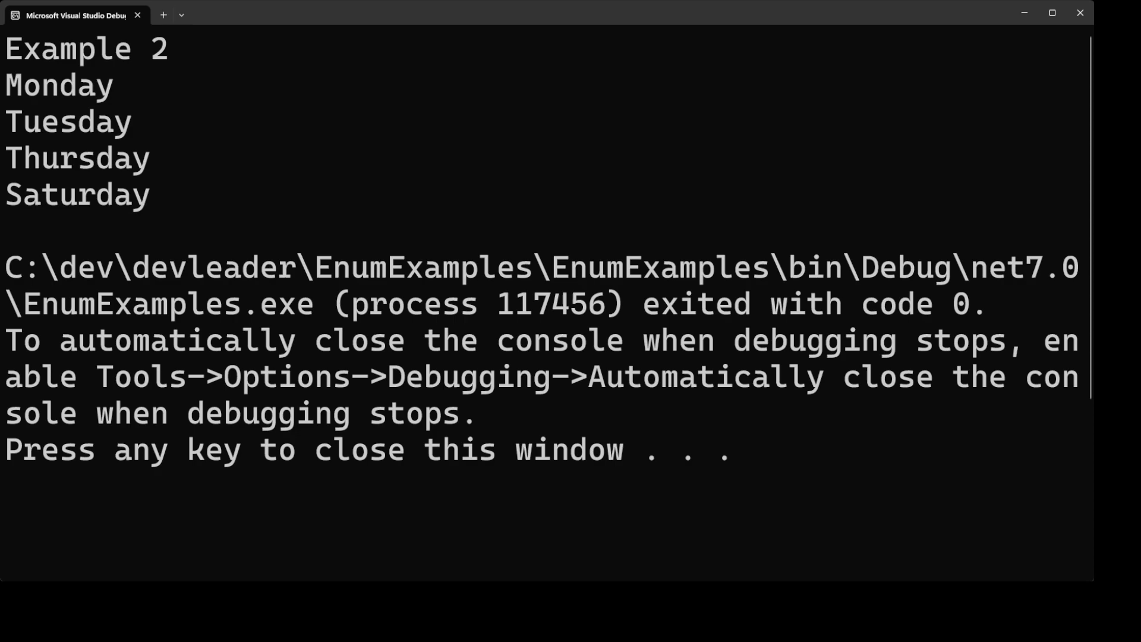
double_click(58, 86)
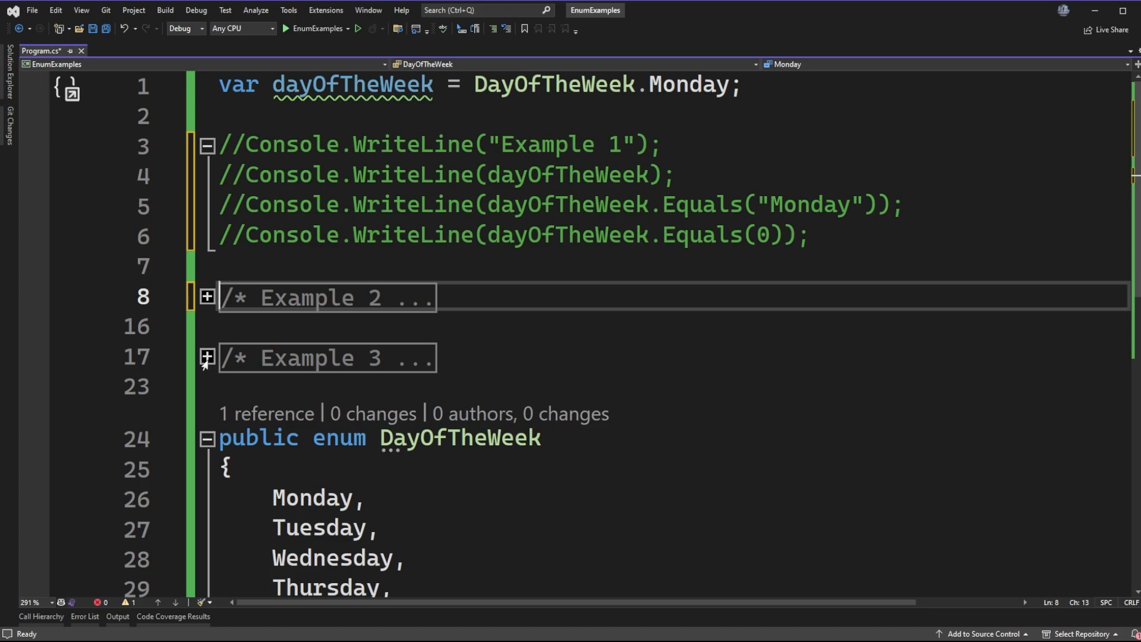
Expand Example 3 and inspect the error-flagged cast of "Monday" to DayOfTheWeek
click(207, 357)
text(Console.WriteLine();)
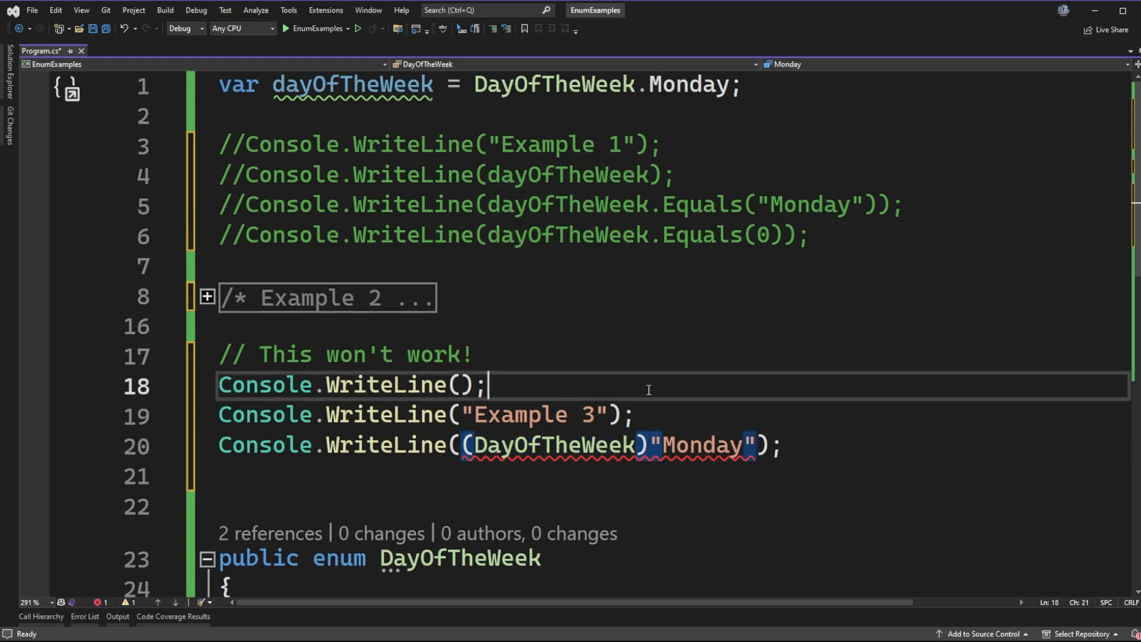
double_click(702, 445)
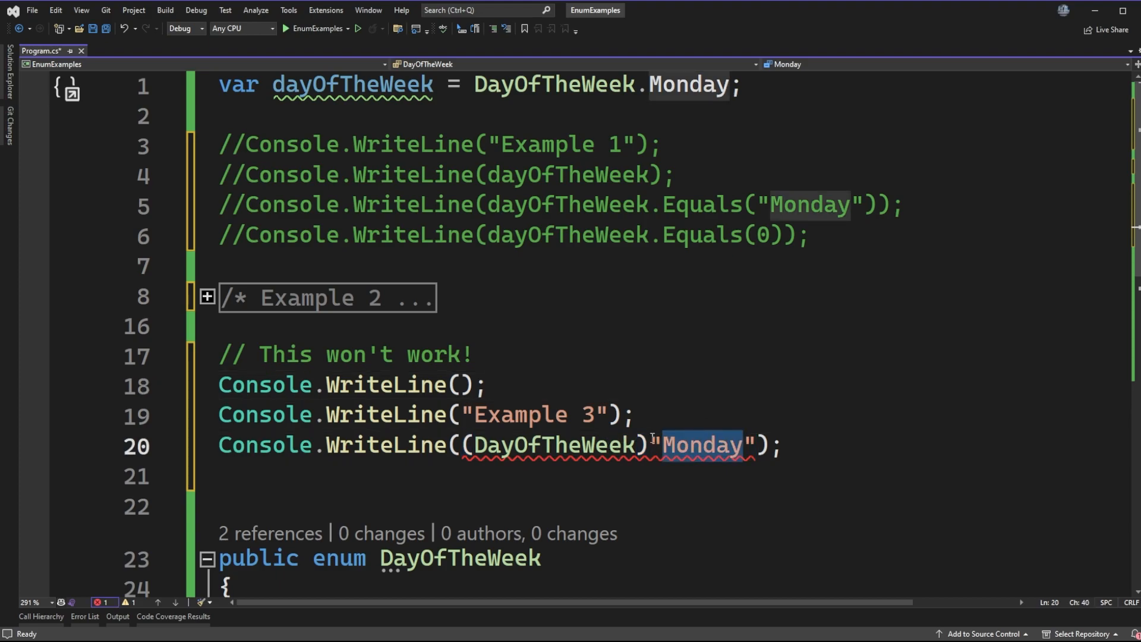
double_click(552, 445)
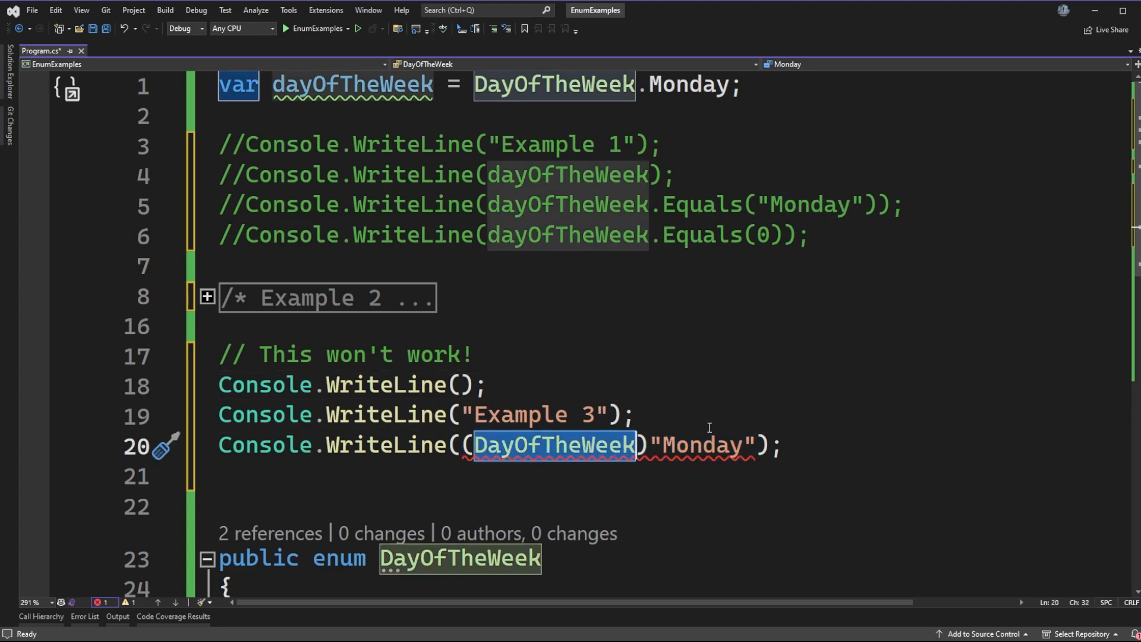